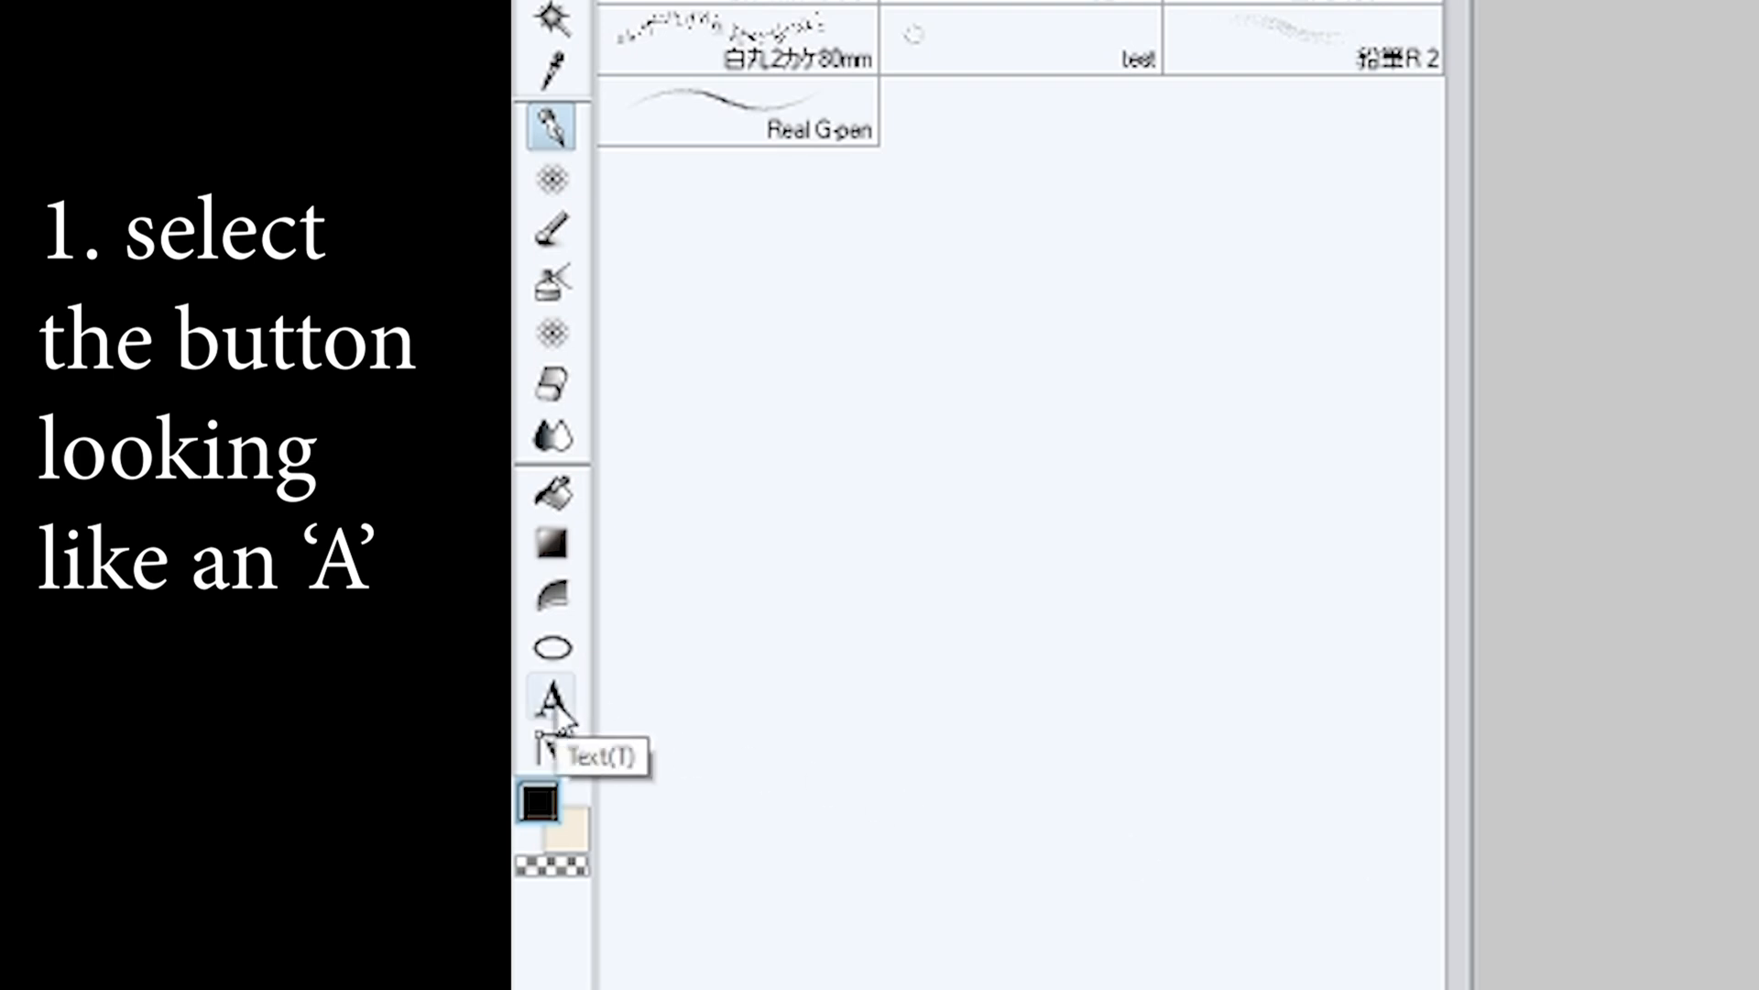
Add a text box near the page top with the dialogue about making speech bubbles in Clip.
{"action": "left_click", "coordinate": [551, 699]}
{"action": "type", "text": "It's really easy to make a"}
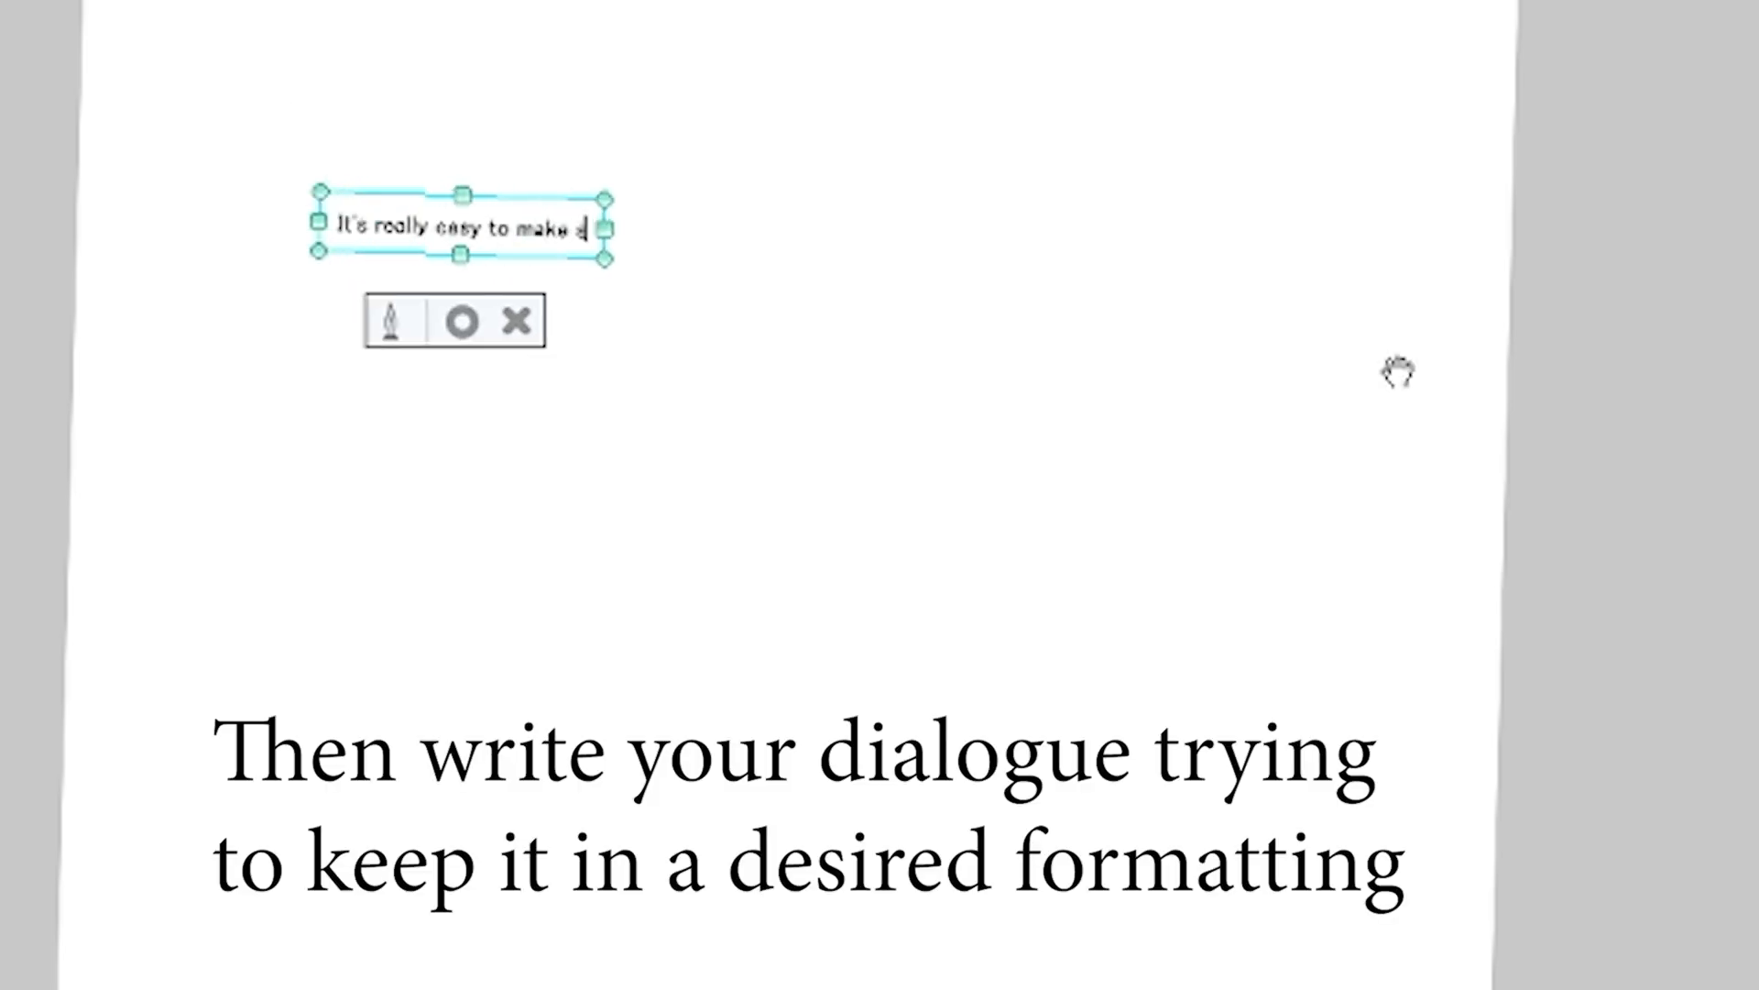
{"action": "type", "text": "speech bubbles in Clip"}
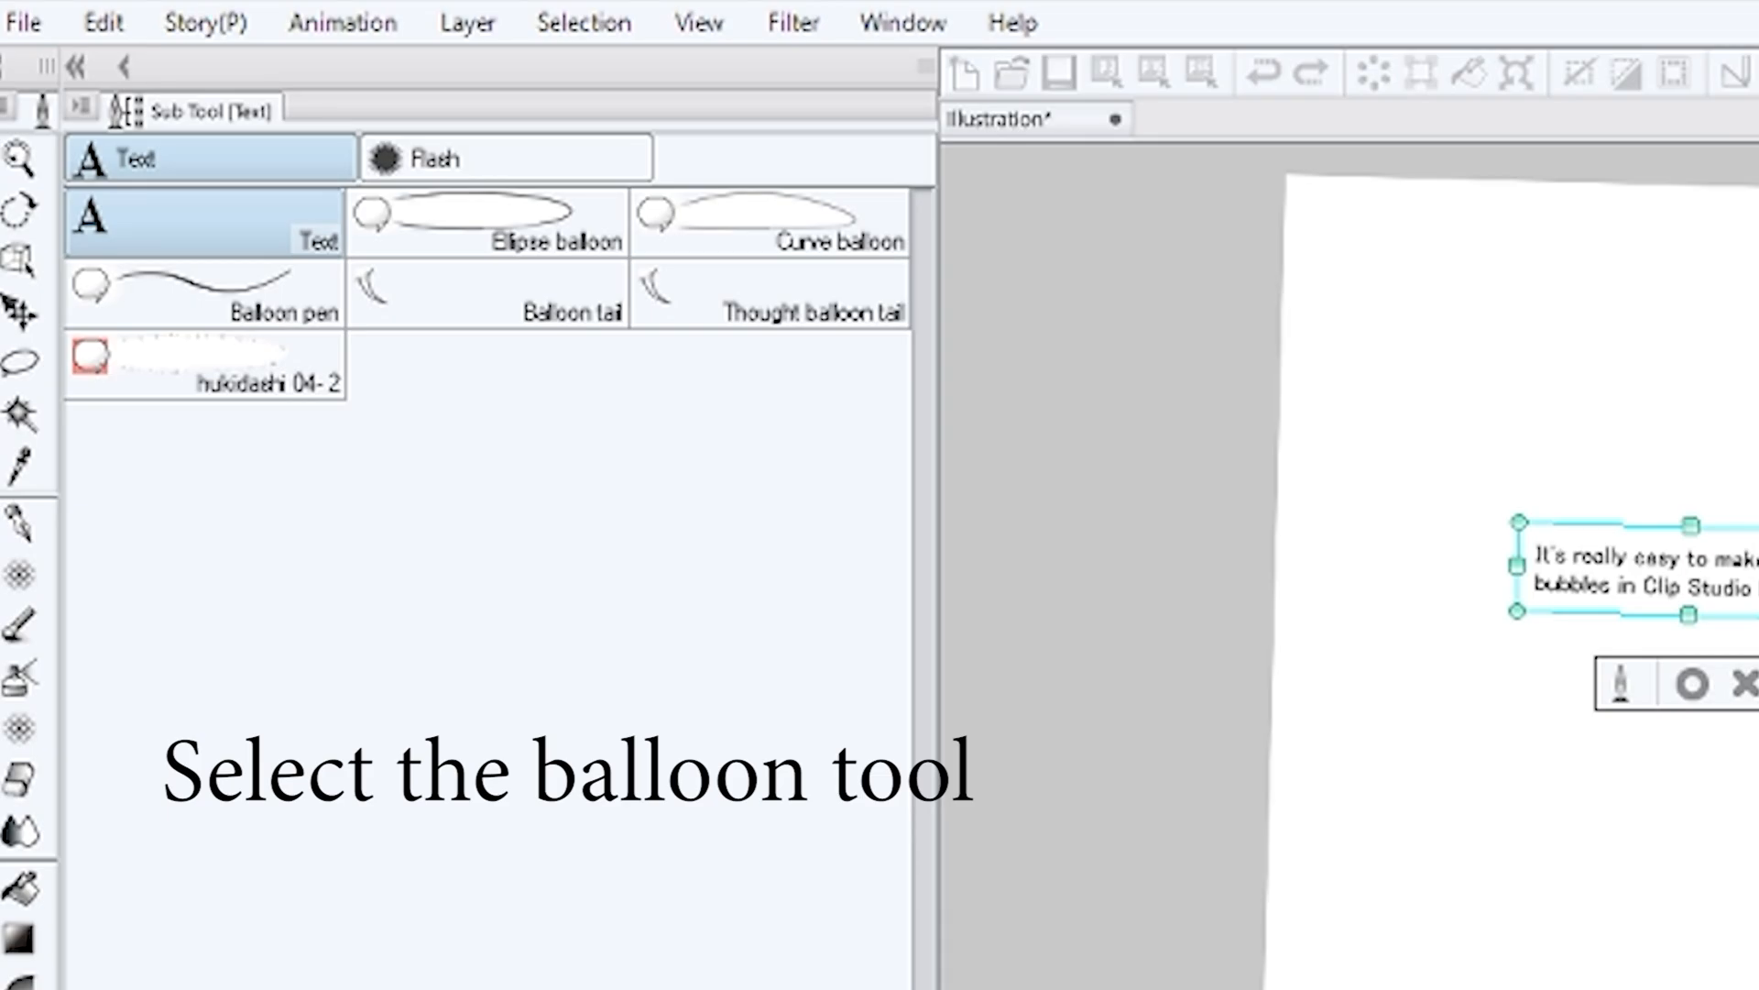
Enclose the dialogue in a curve balloon and drag a tail out from its lower edge.
{"action": "left_click", "coordinate": [488, 222]}
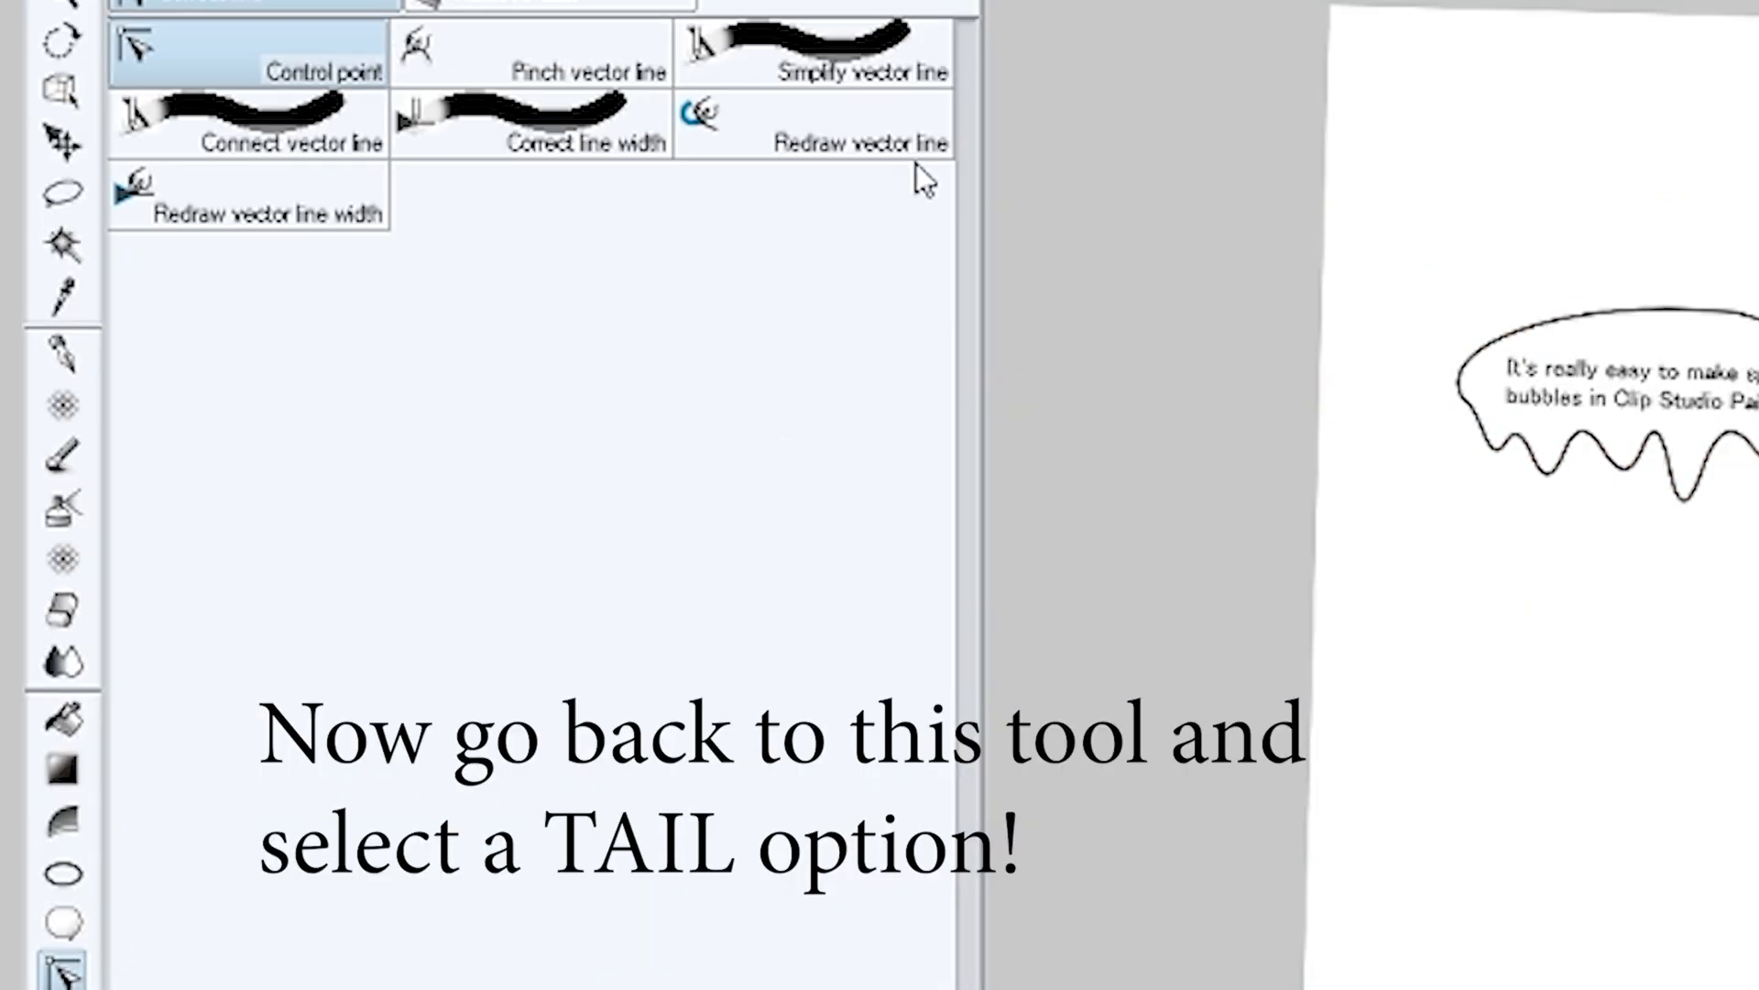
{"action": "left_click", "coordinate": [64, 922]}
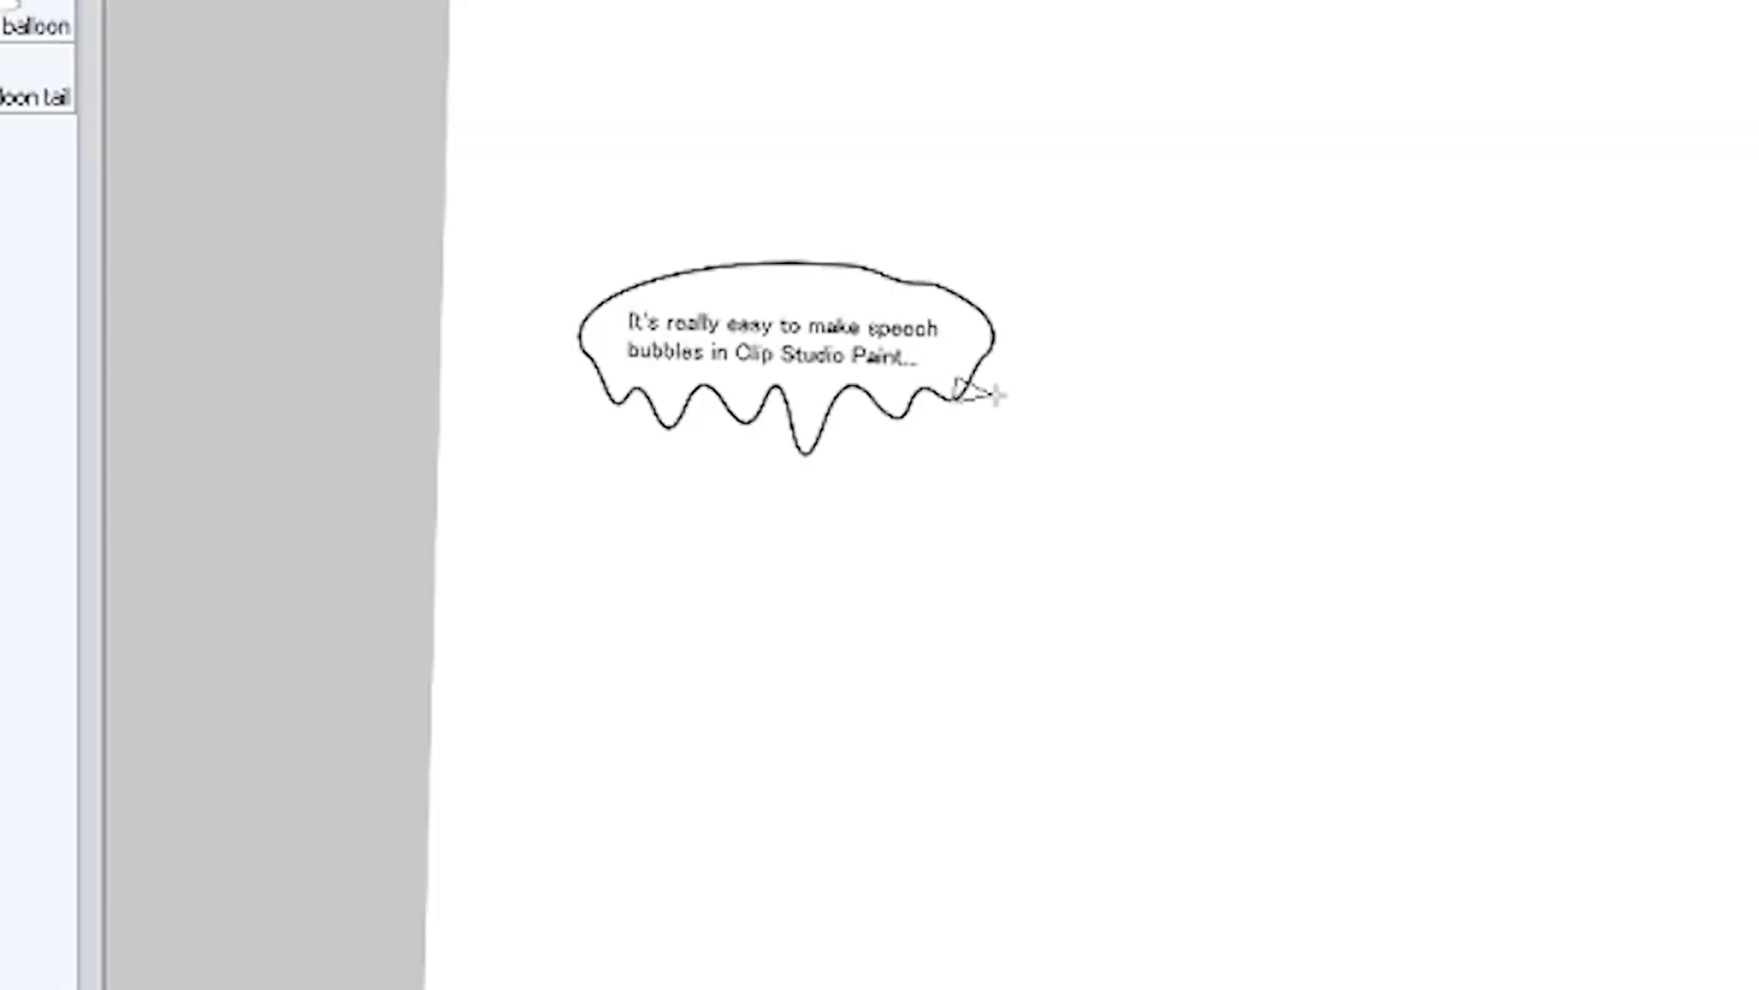
{"action": "left_click_drag", "start_coordinate": [966, 392], "coordinate": [1122, 609]}
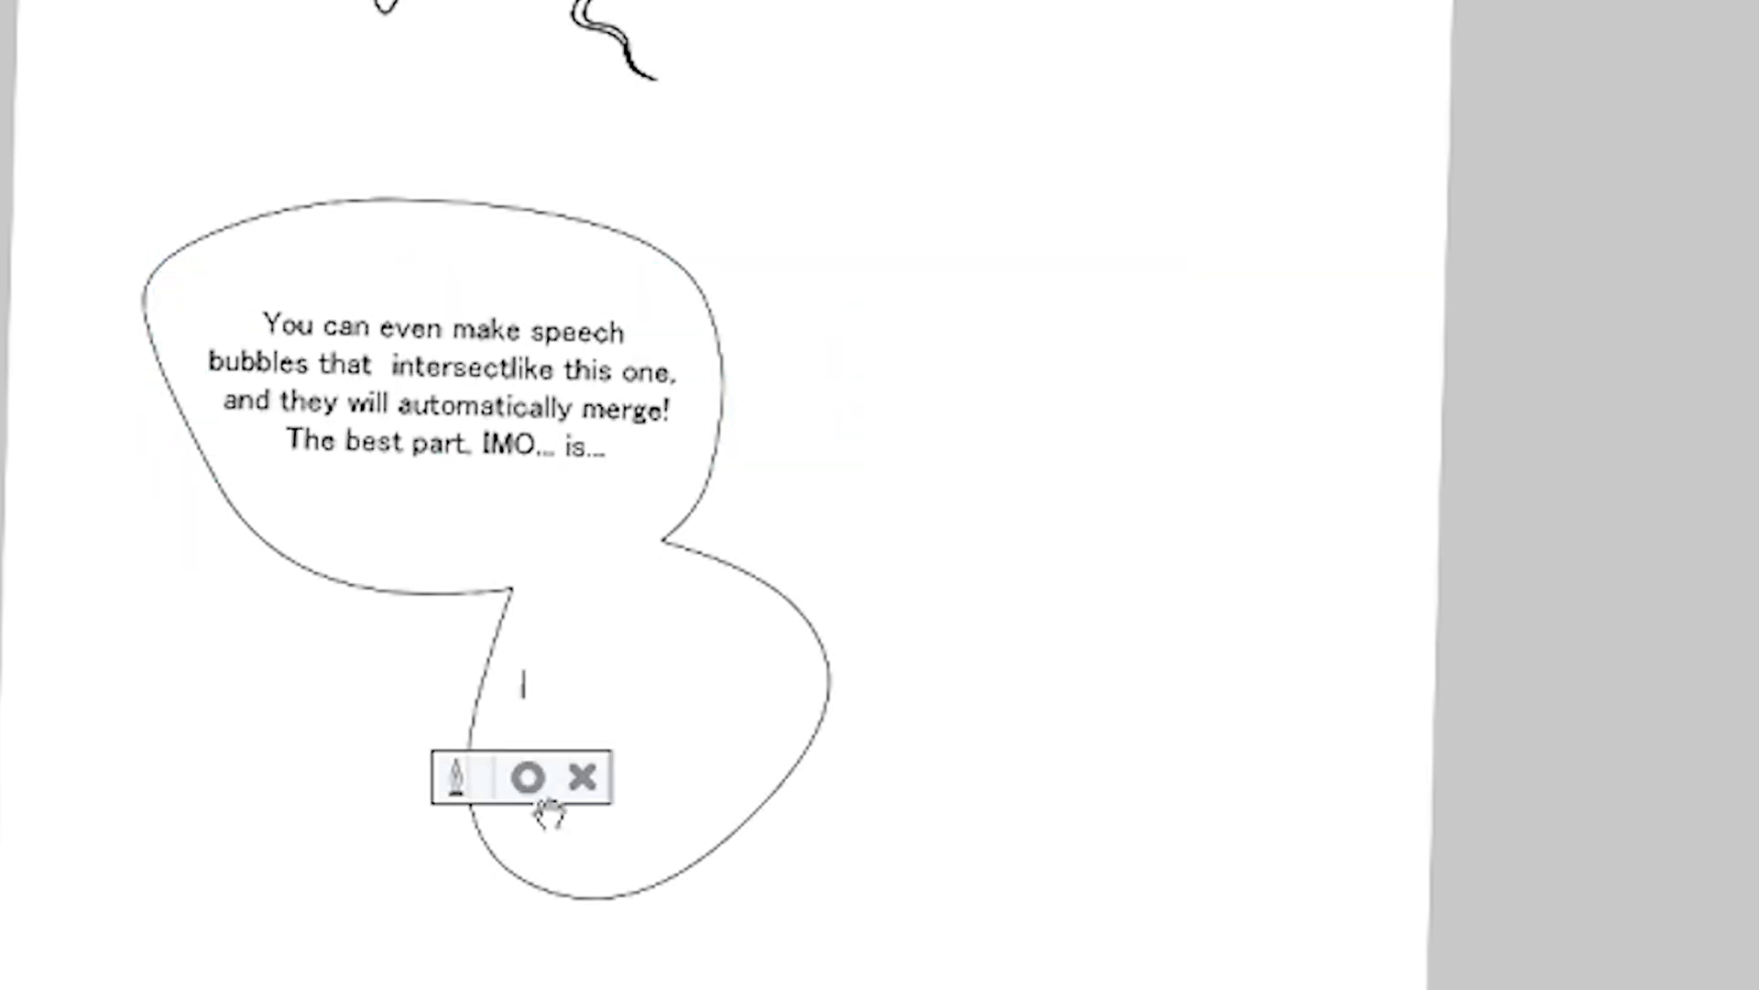
Type the follow-up line 'lets you move it all as if it was a group! AUTOMATICALLY!' in the lower lobe.
{"action": "type", "text": "That it Id"}
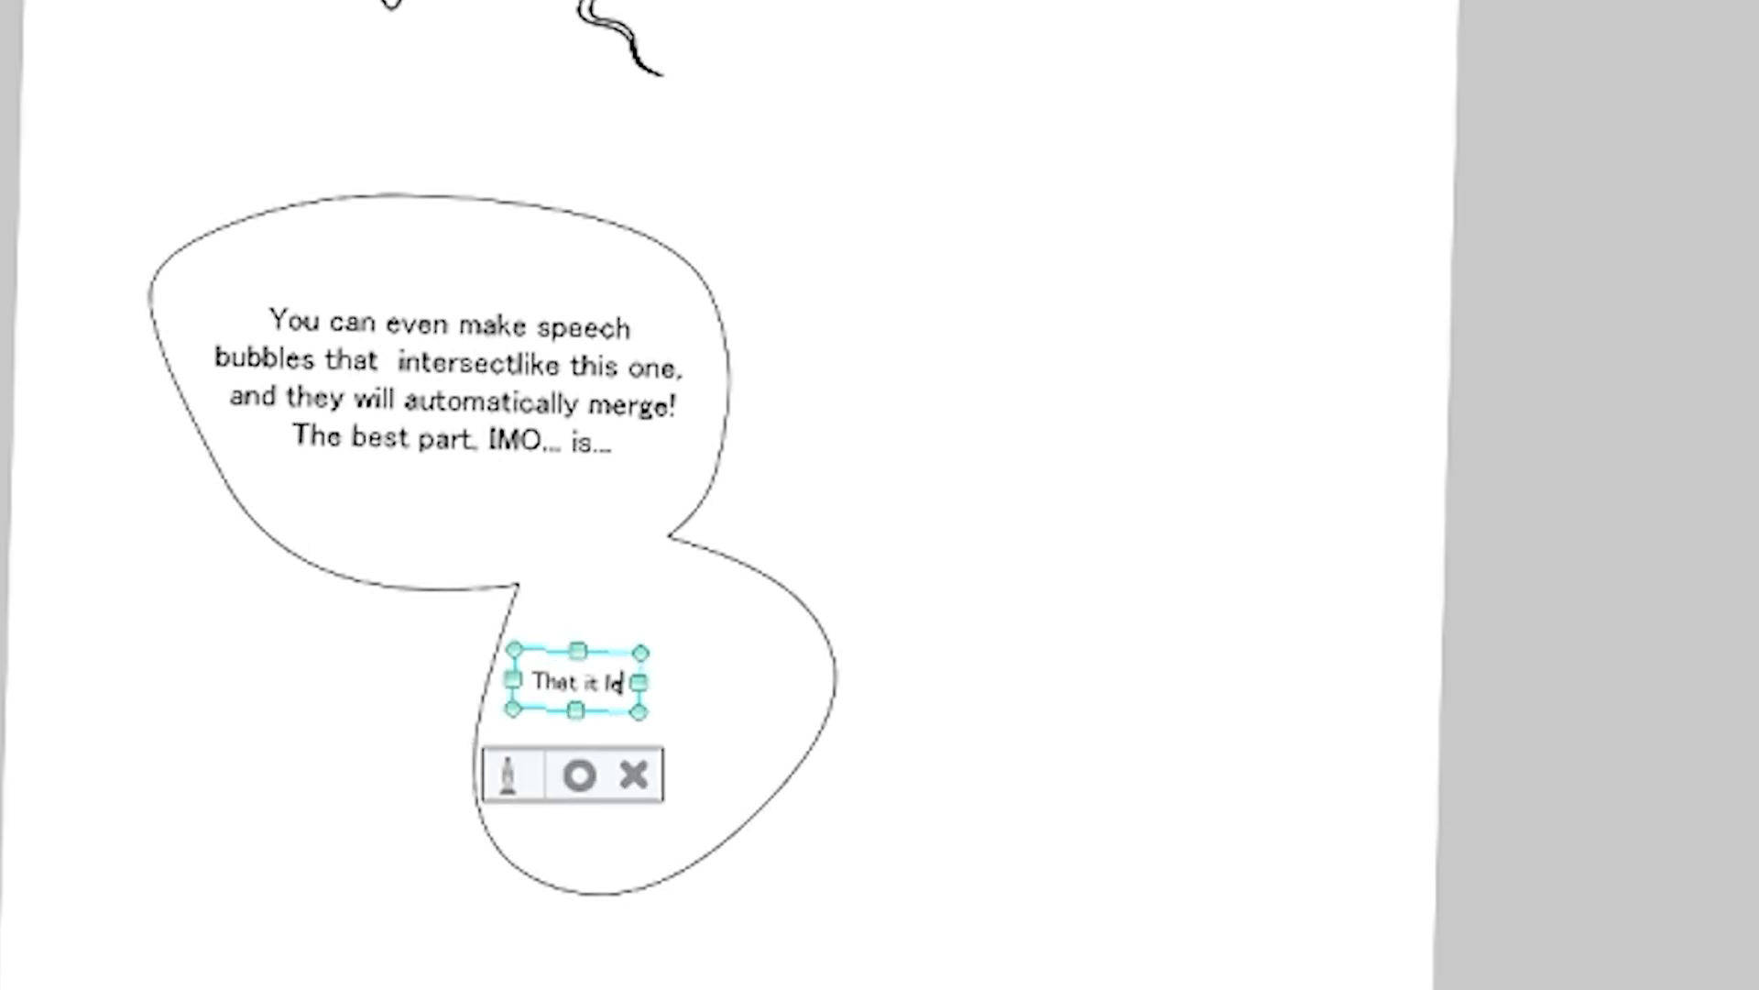
{"action": "type", "text": "lets you move it all as if it was a group! AUTOMATICALLY!"}
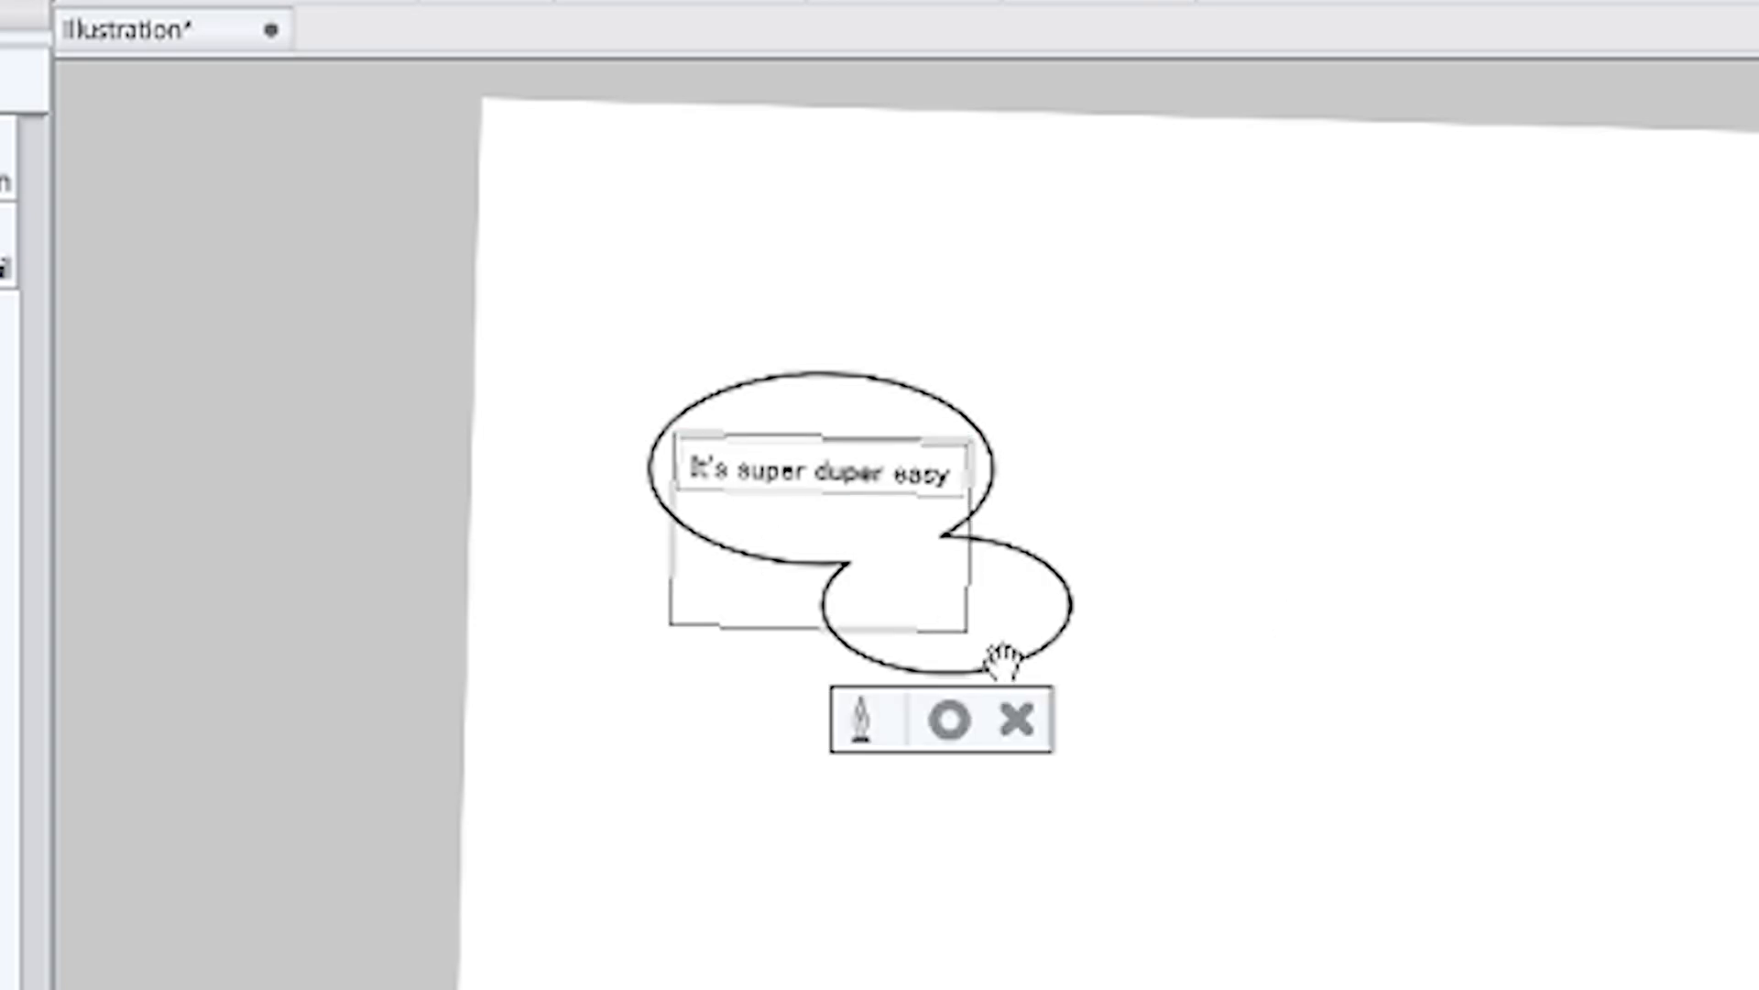
Type the short reply 'You' inside the smaller overlapping oval balloon.
{"action": "type", "text": "You know?"}
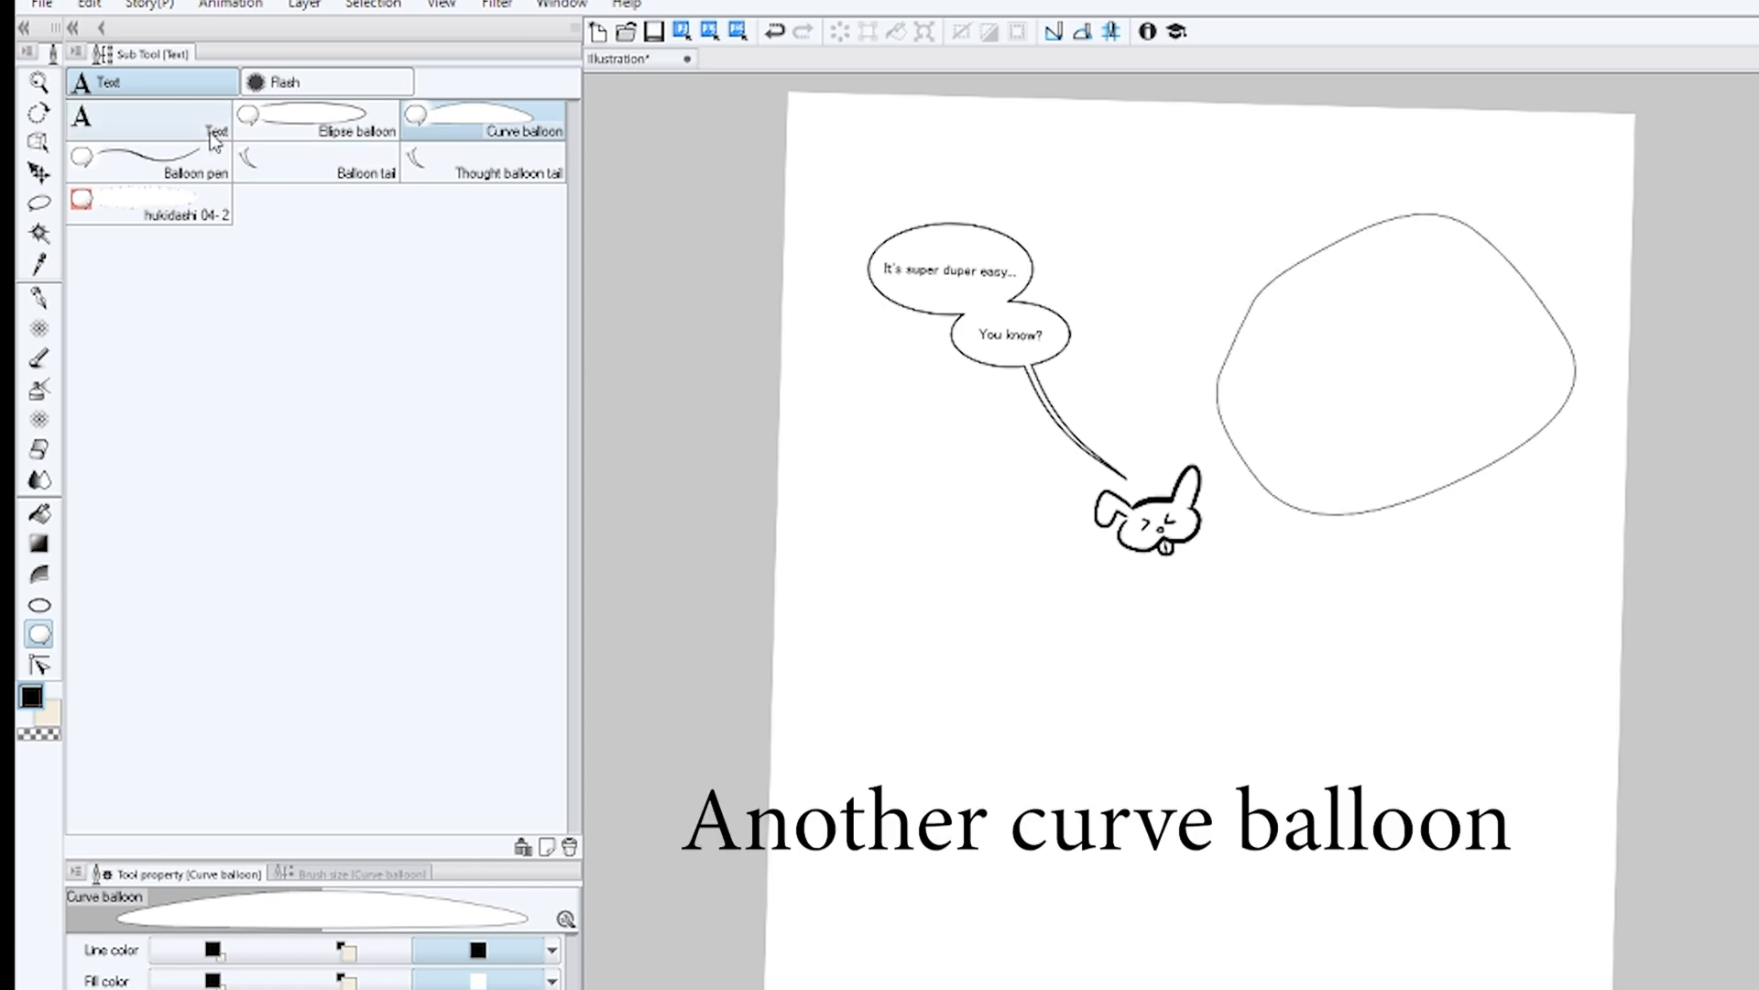
{"action": "mouse_move", "coordinate": [37, 302]}
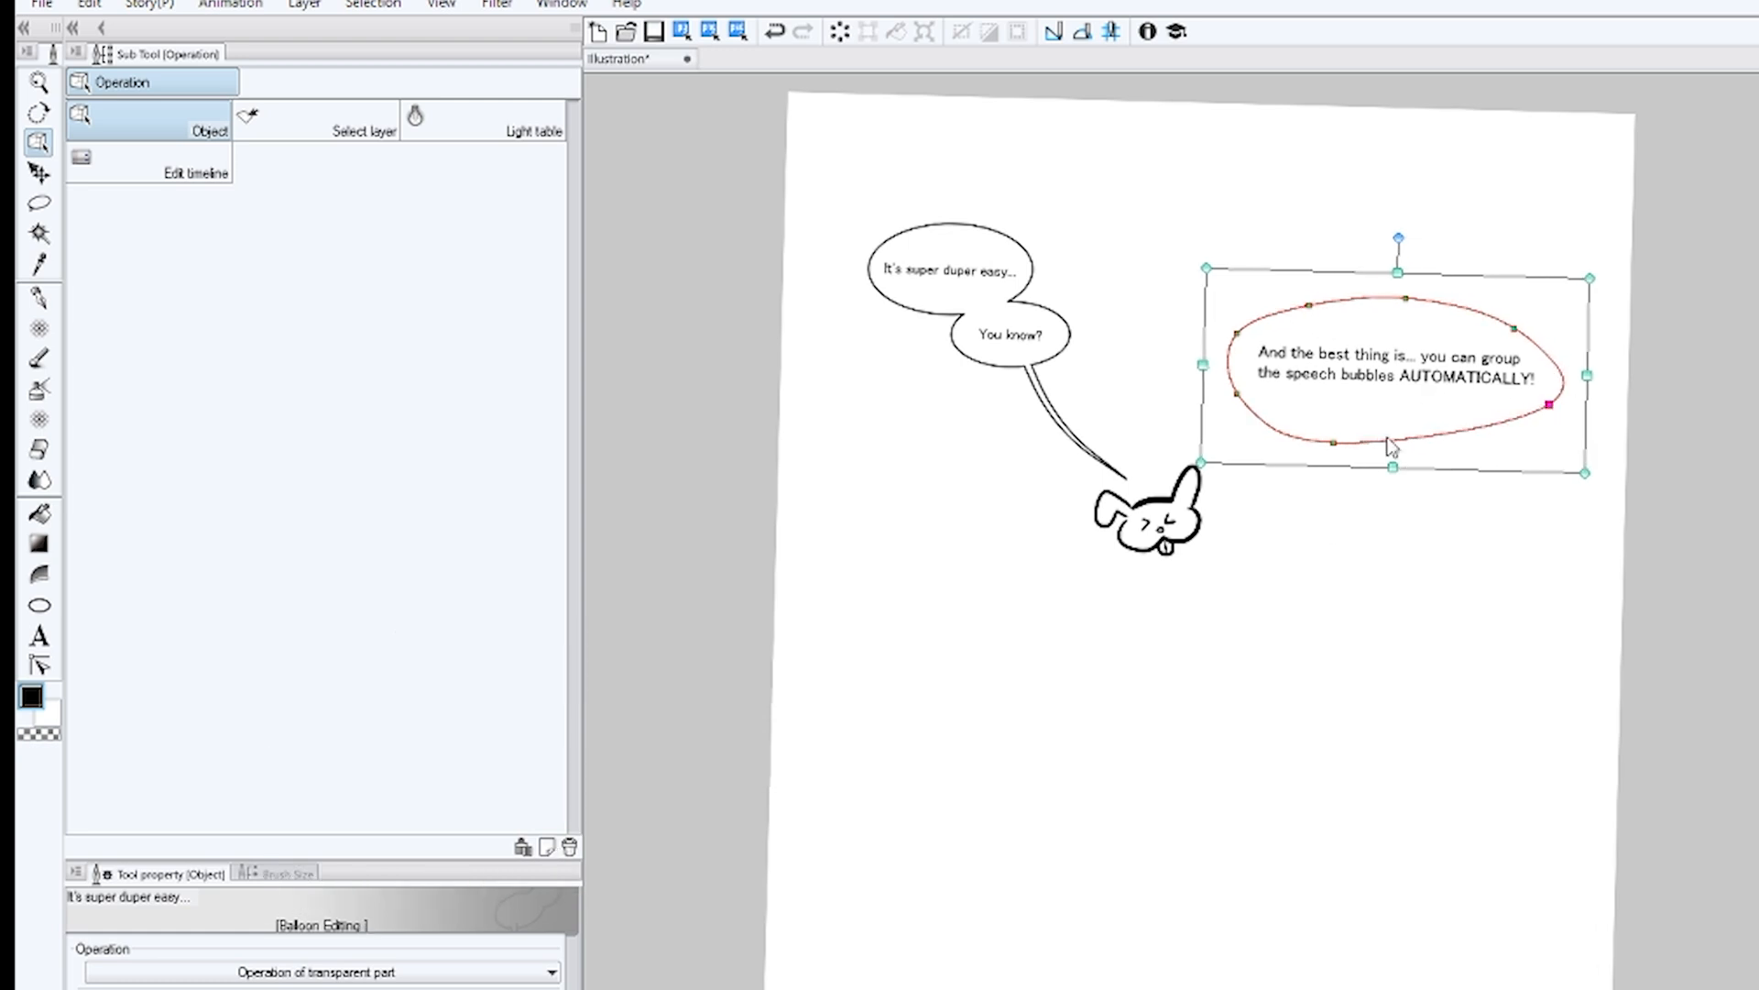
Add an oval balloon with the text 'And edit them in all their aspects and forms.'.
{"action": "left_click", "coordinate": [37, 634]}
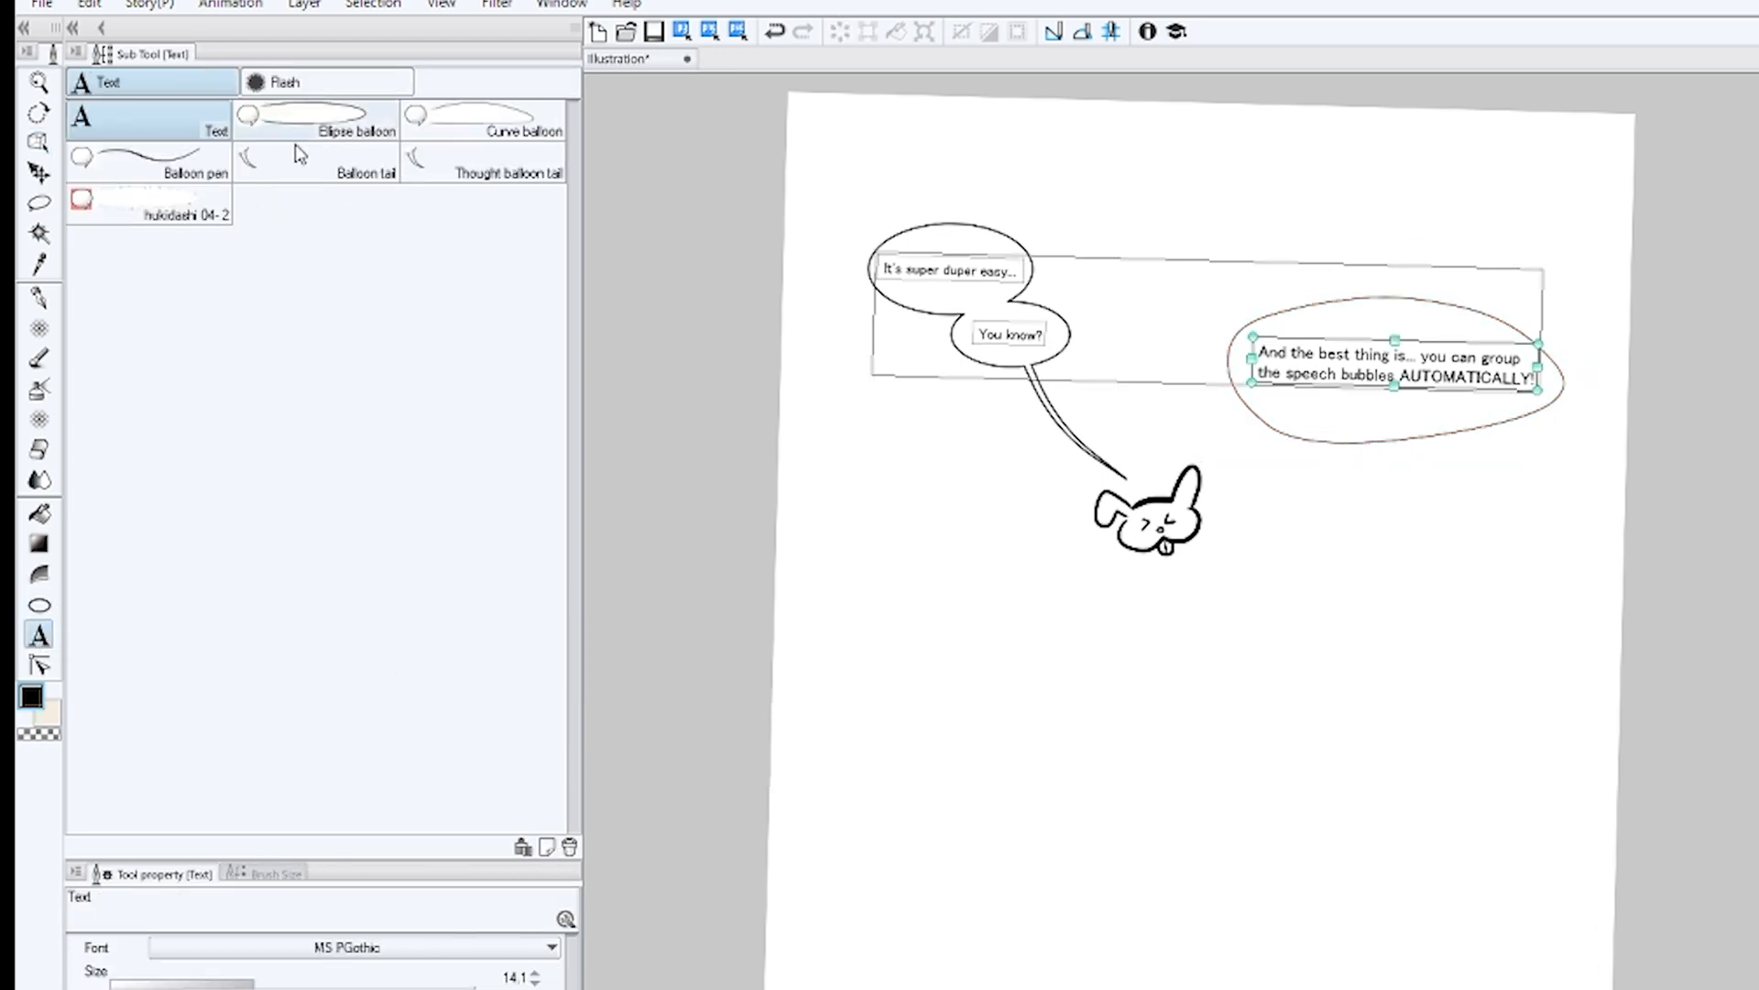
{"action": "left_click", "coordinate": [484, 117]}
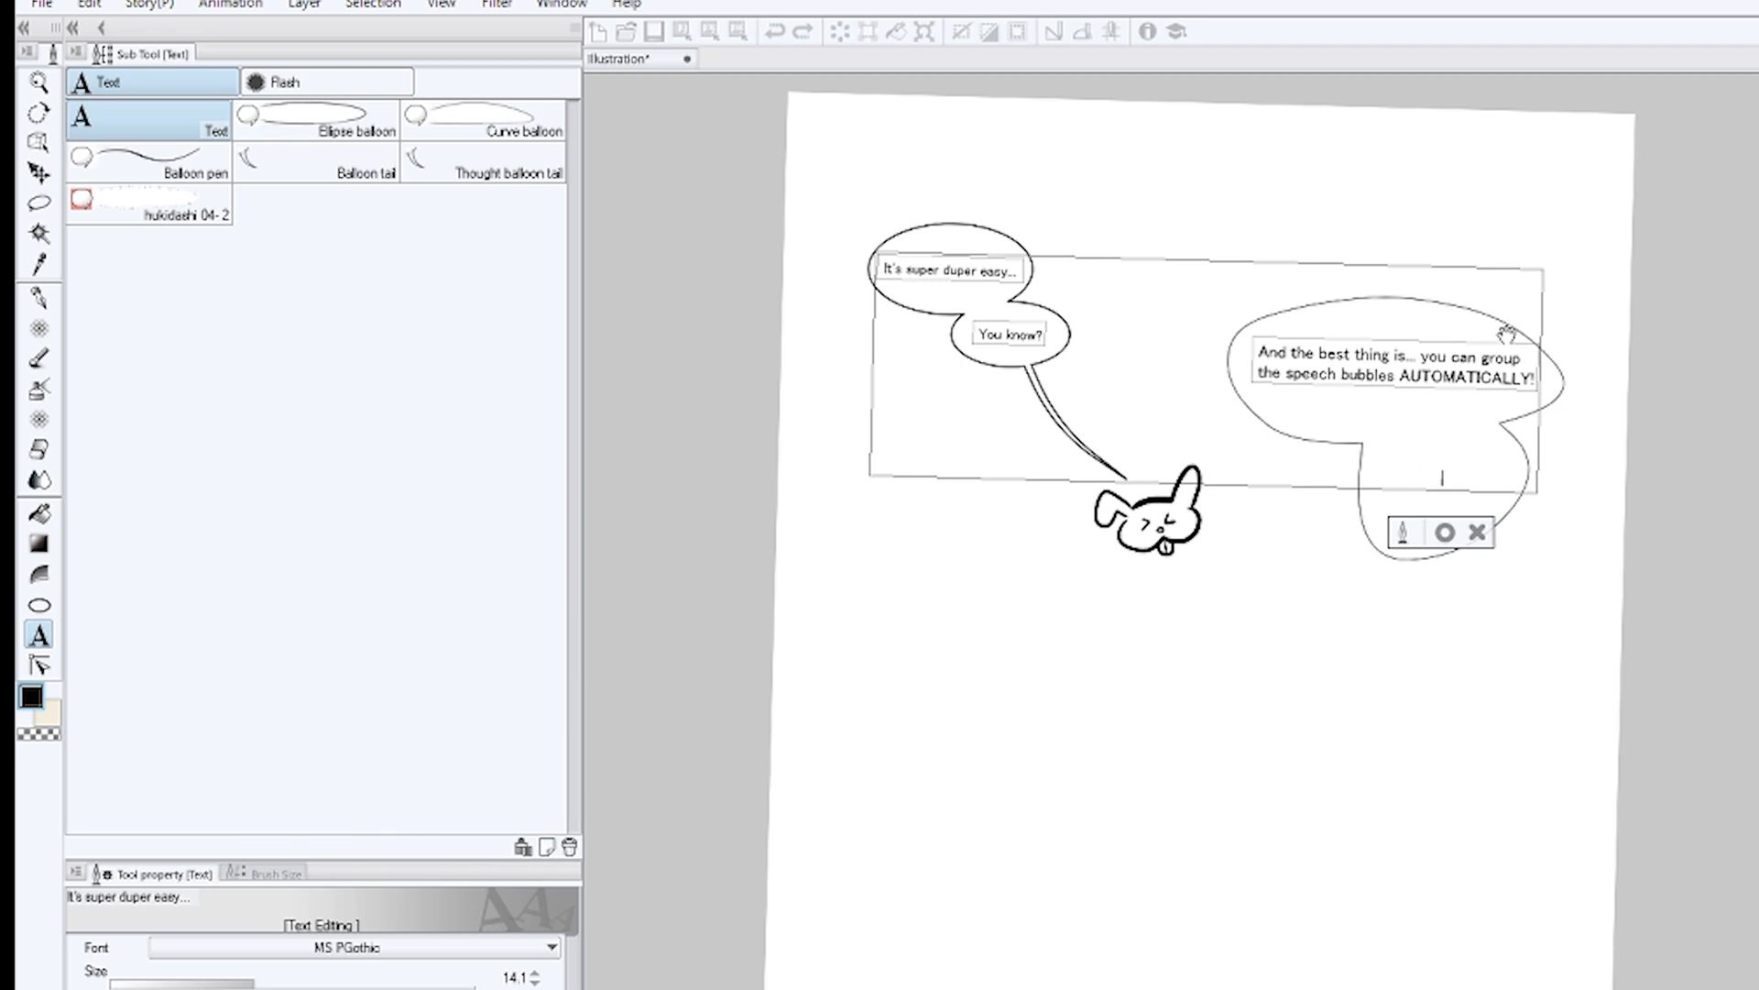
{"action": "type", "text": "And edit them"}
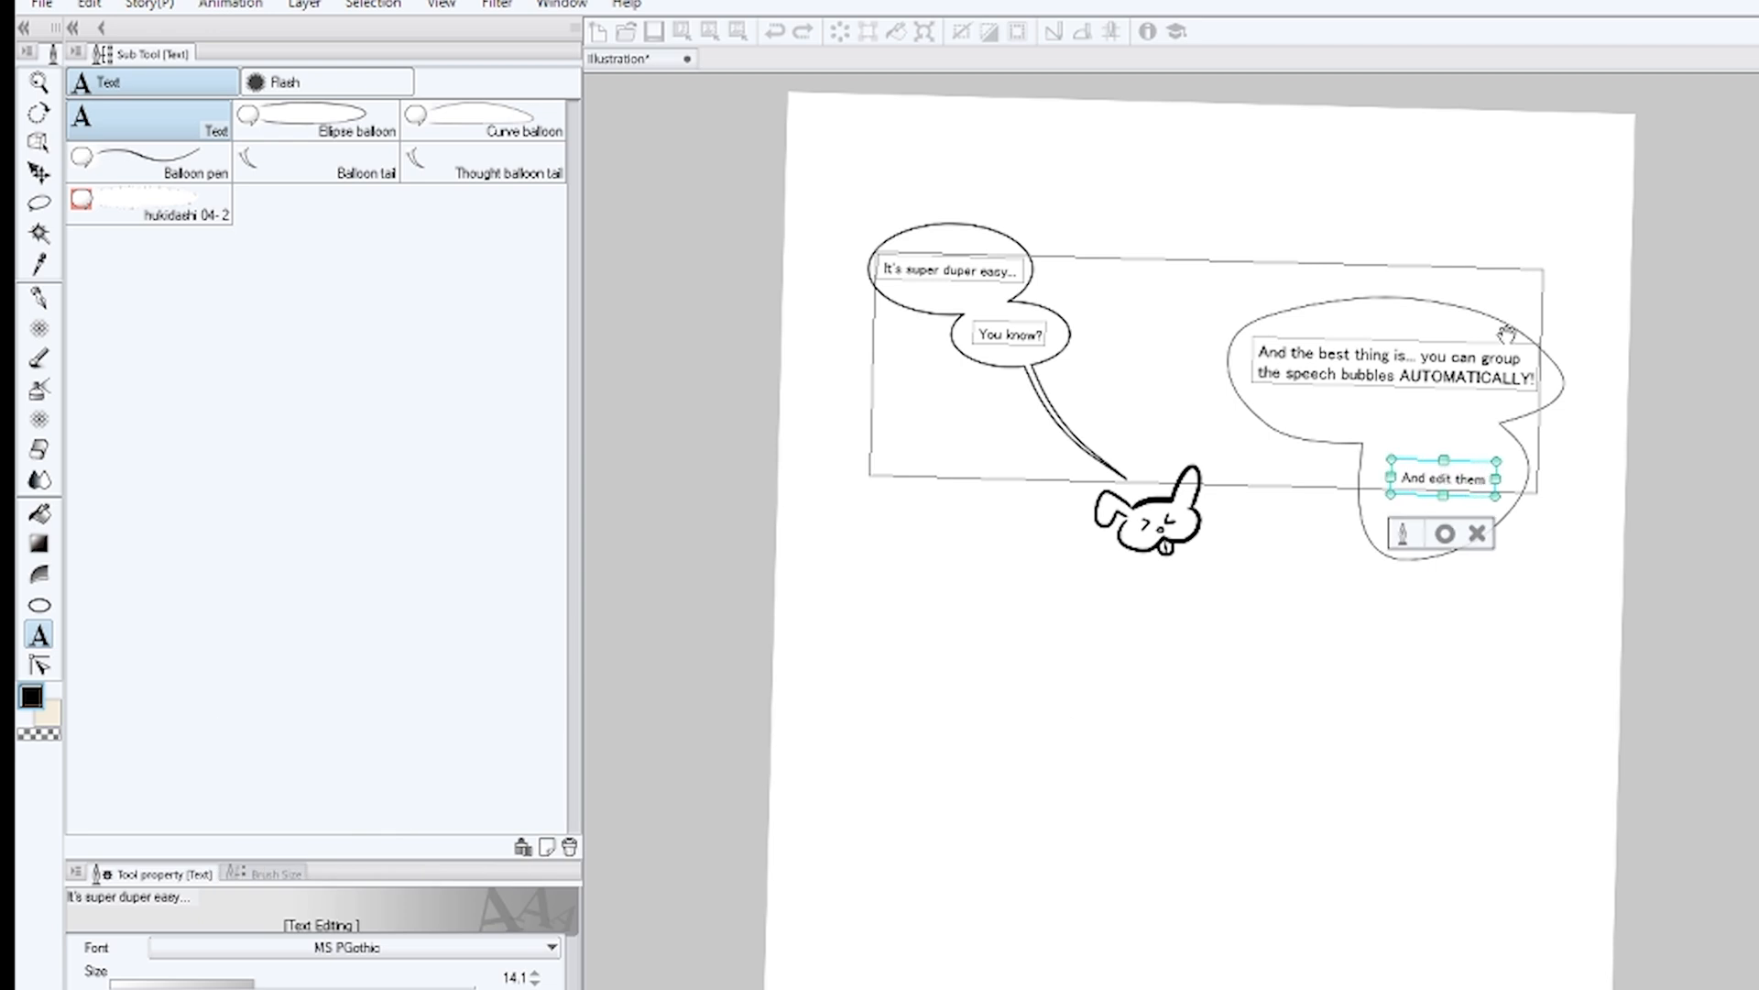
{"action": "type", "text": "in all their different"}
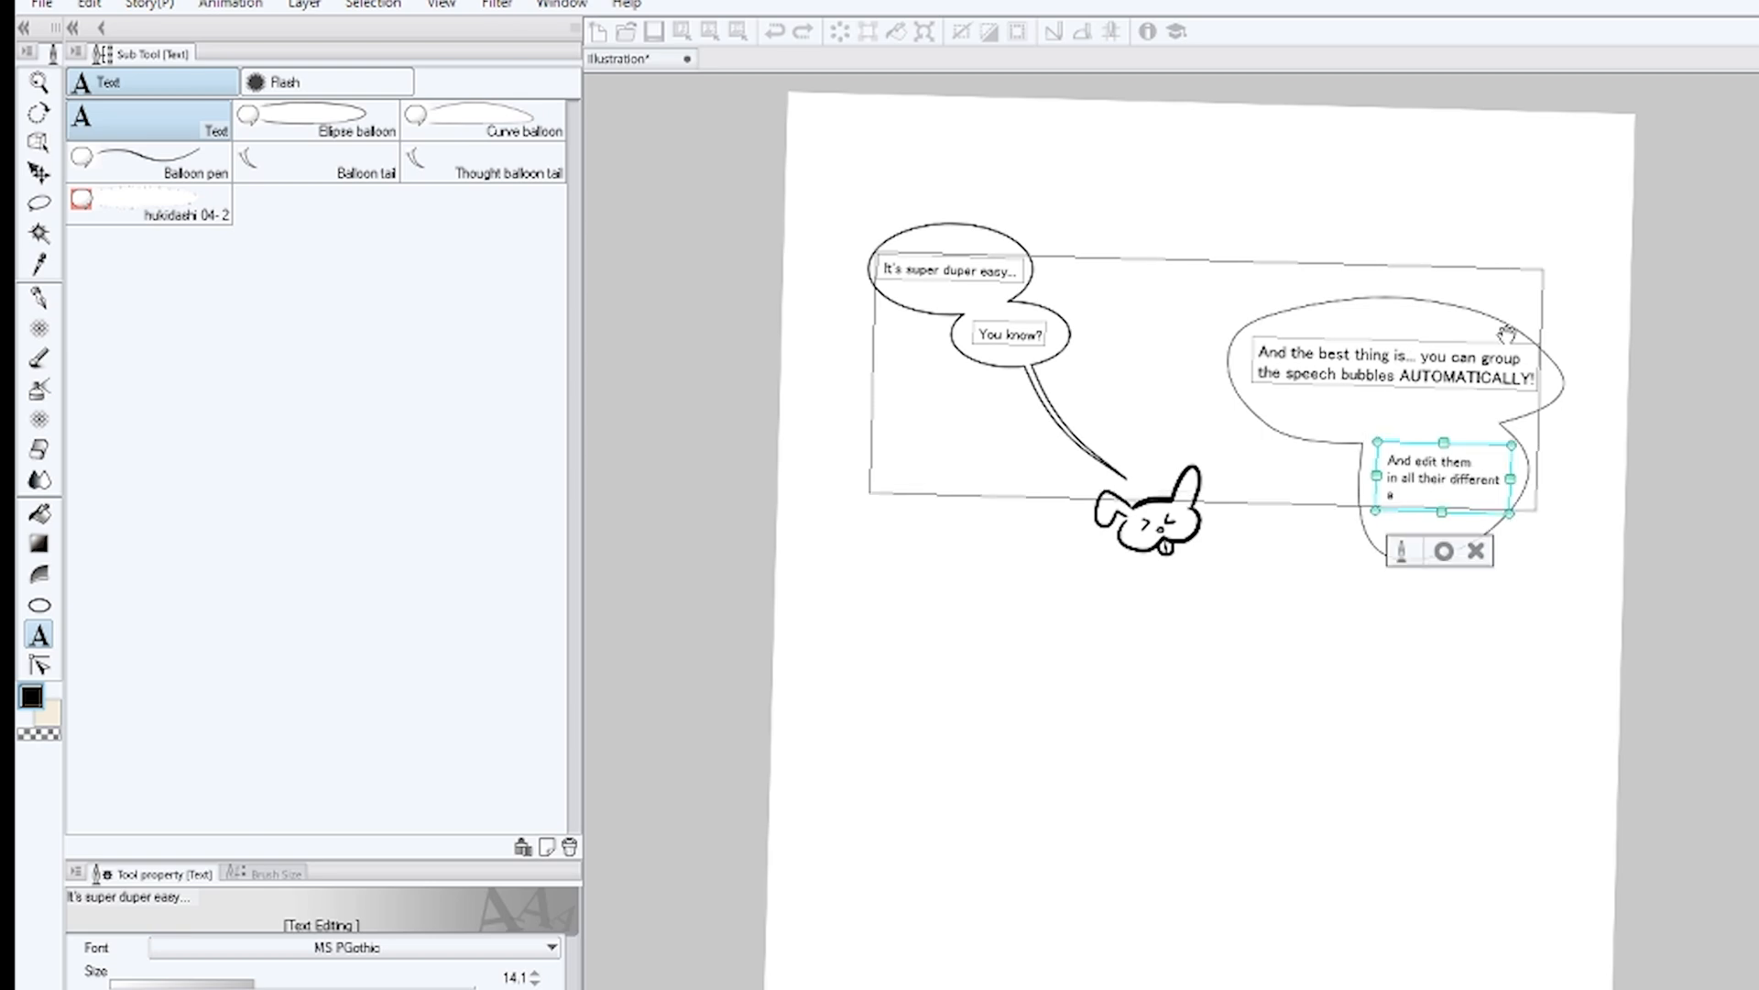
{"action": "type", "text": "aspects and forms."}
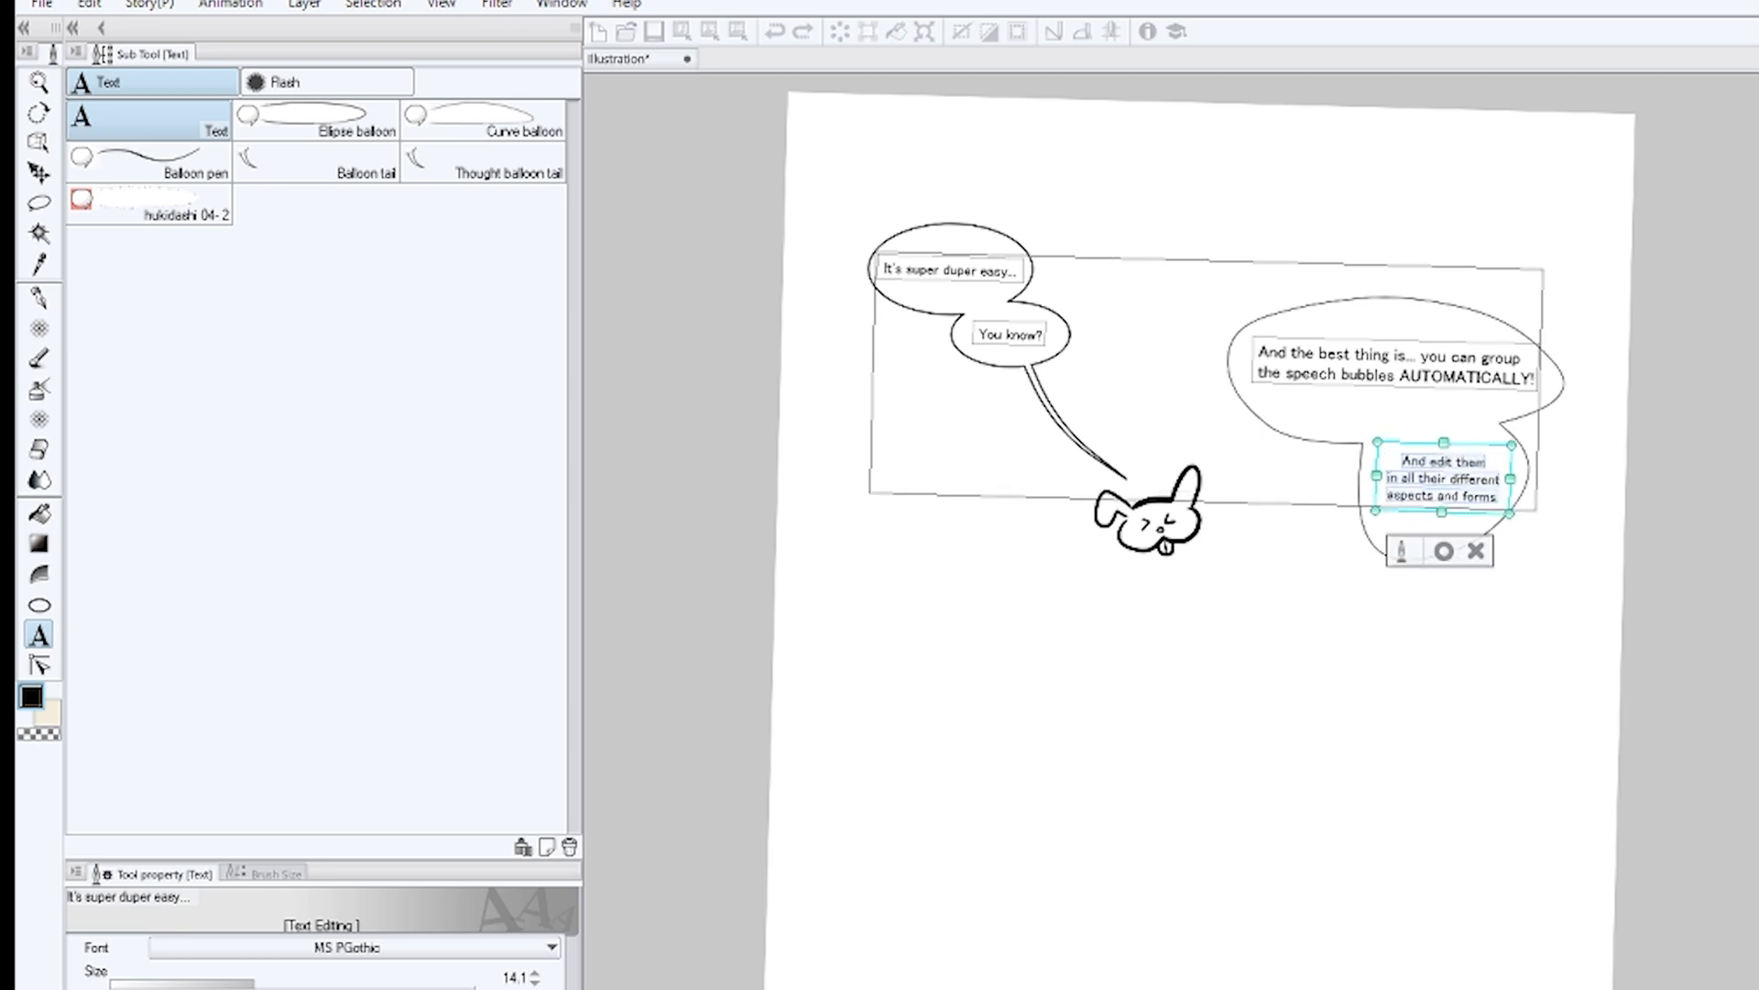
{"action": "left_click", "coordinate": [36, 143]}
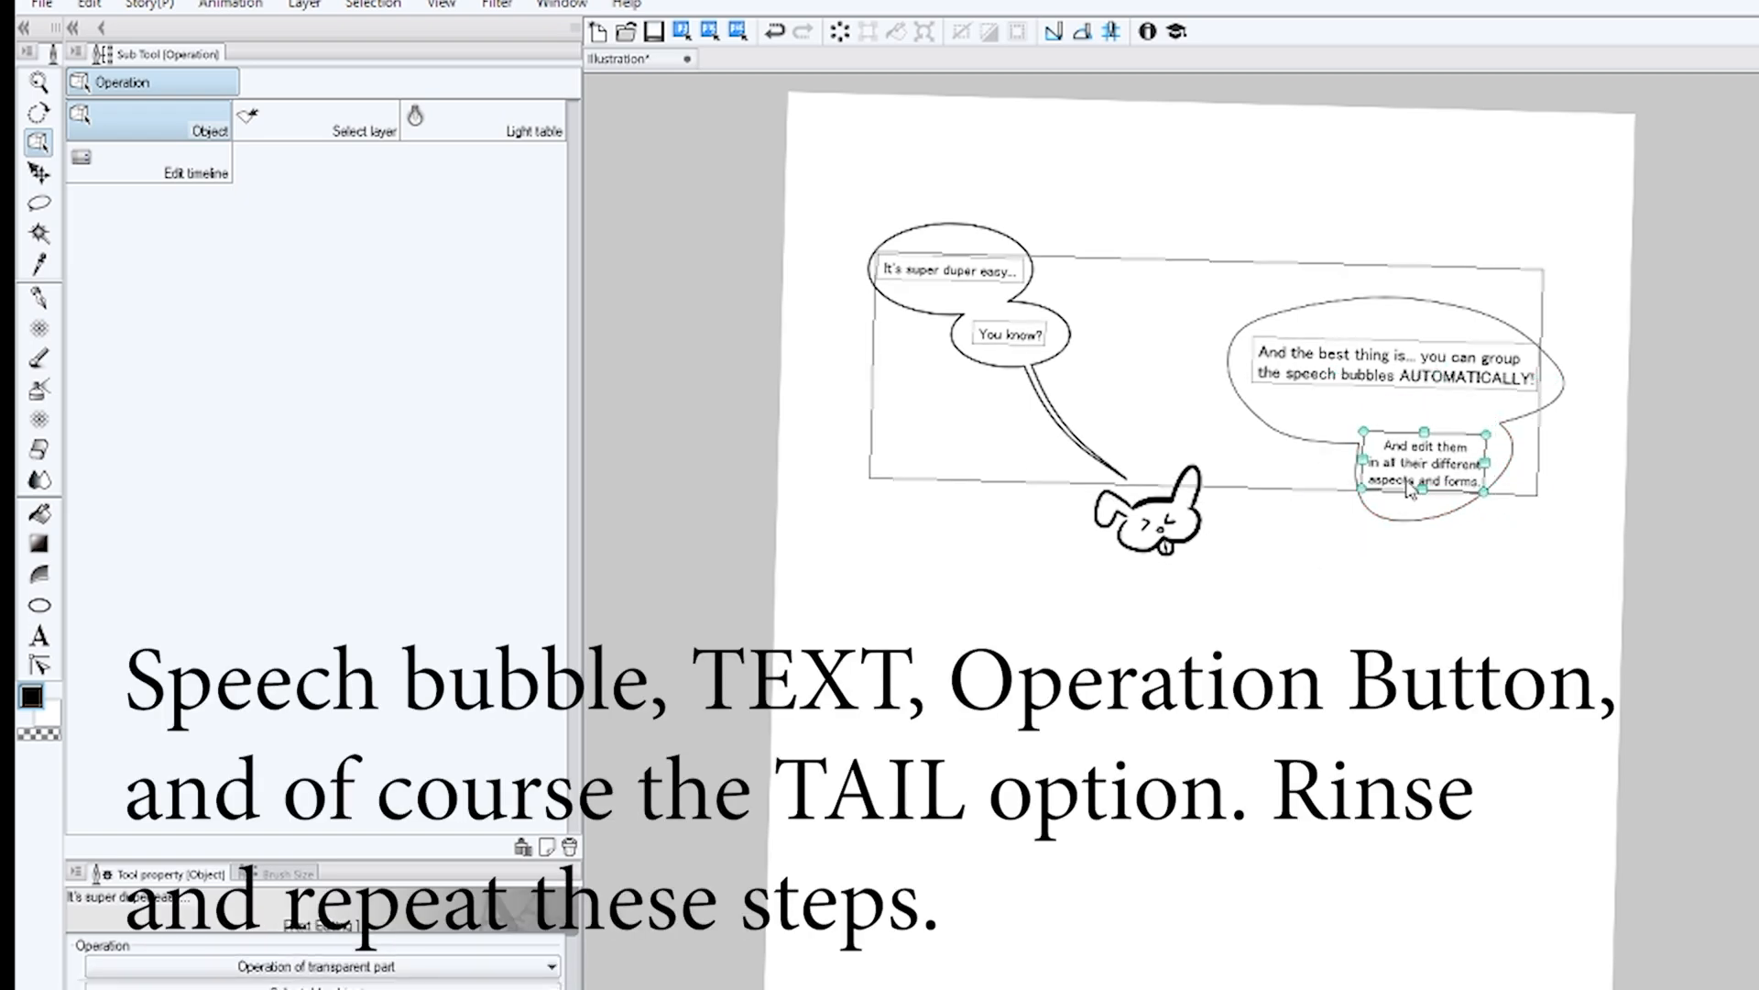
Switch to the thought-balloon tail tool for trailing small bubbles from the merged balloon.
{"action": "left_click", "coordinate": [38, 636]}
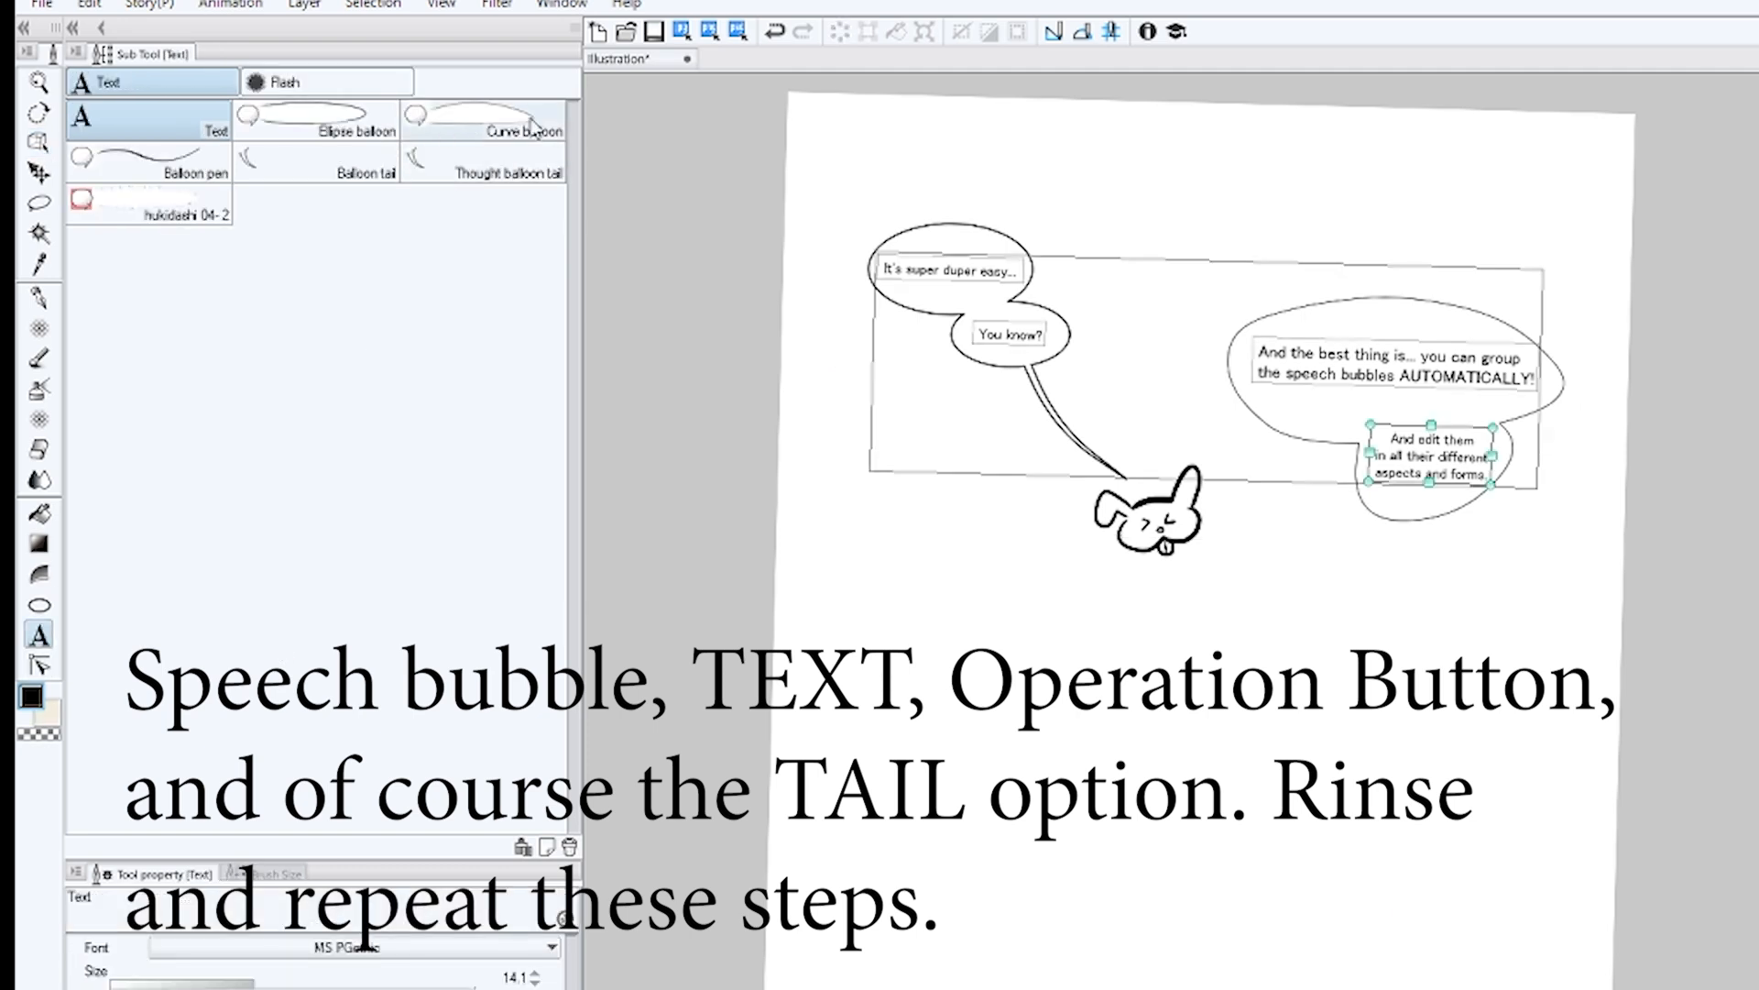
{"action": "left_click", "coordinate": [483, 172]}
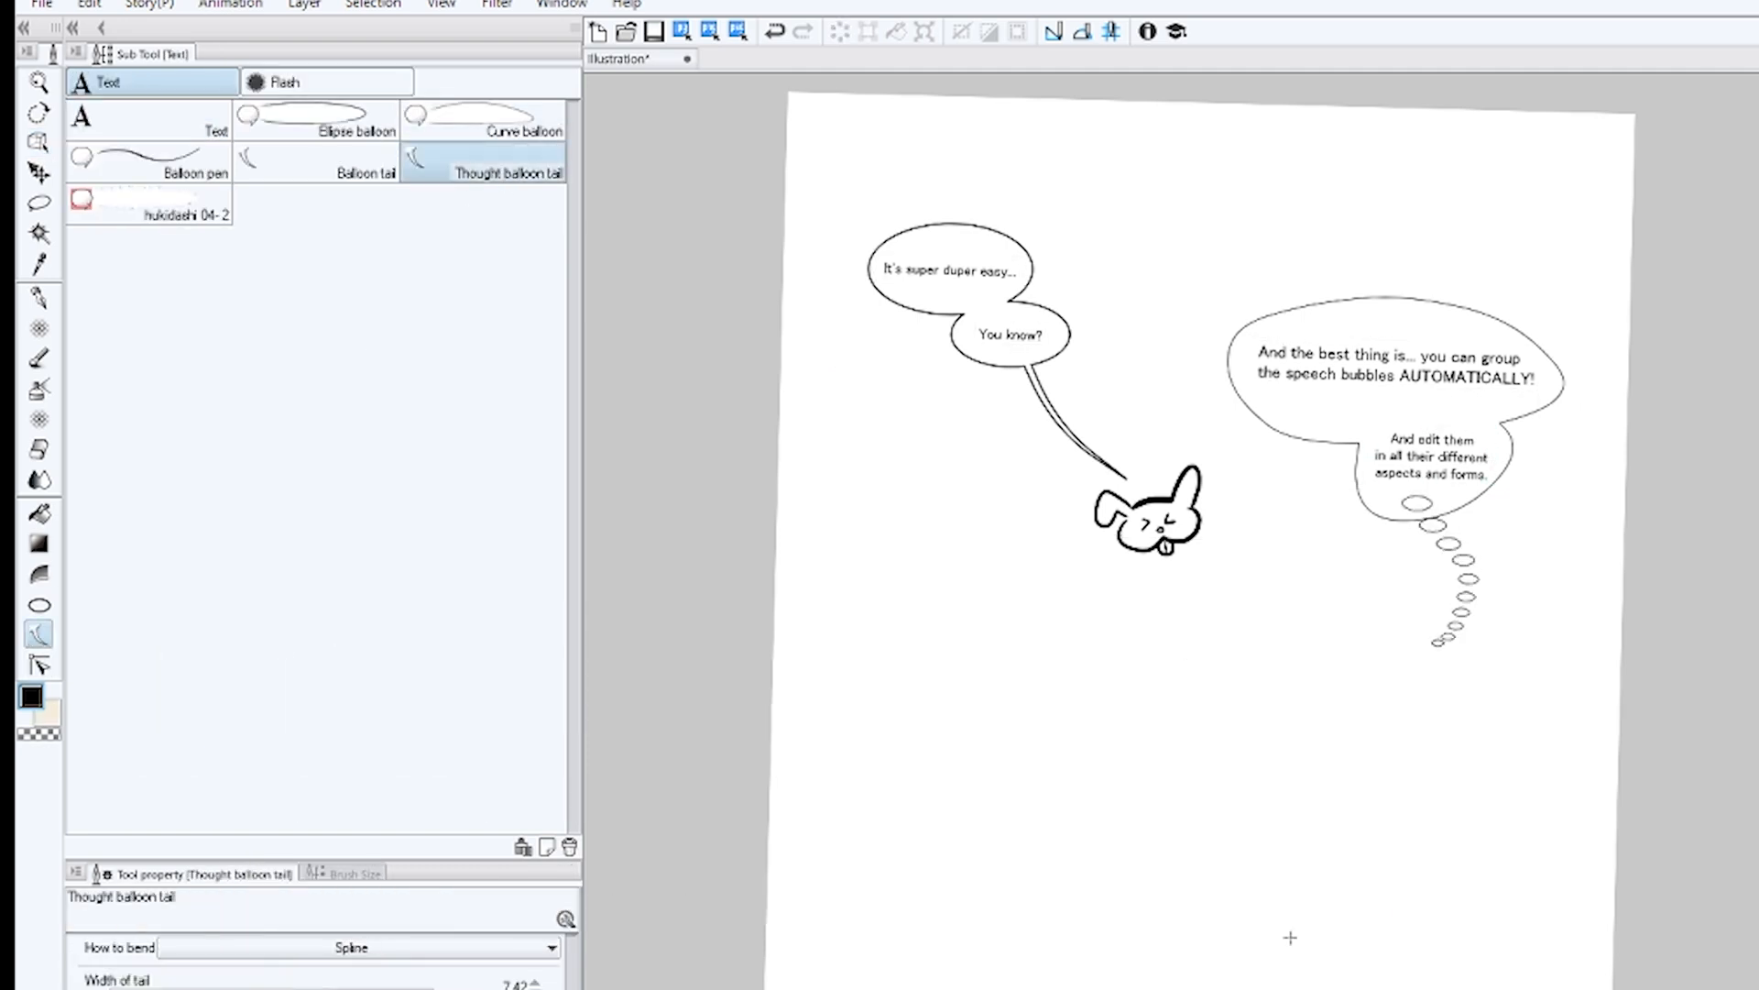
Type 'Even get surprised ones like this one here, or like some super delicate ones' into the flash balloon, ending 'THIS ONE HERE'.
{"action": "left_click", "coordinate": [38, 172]}
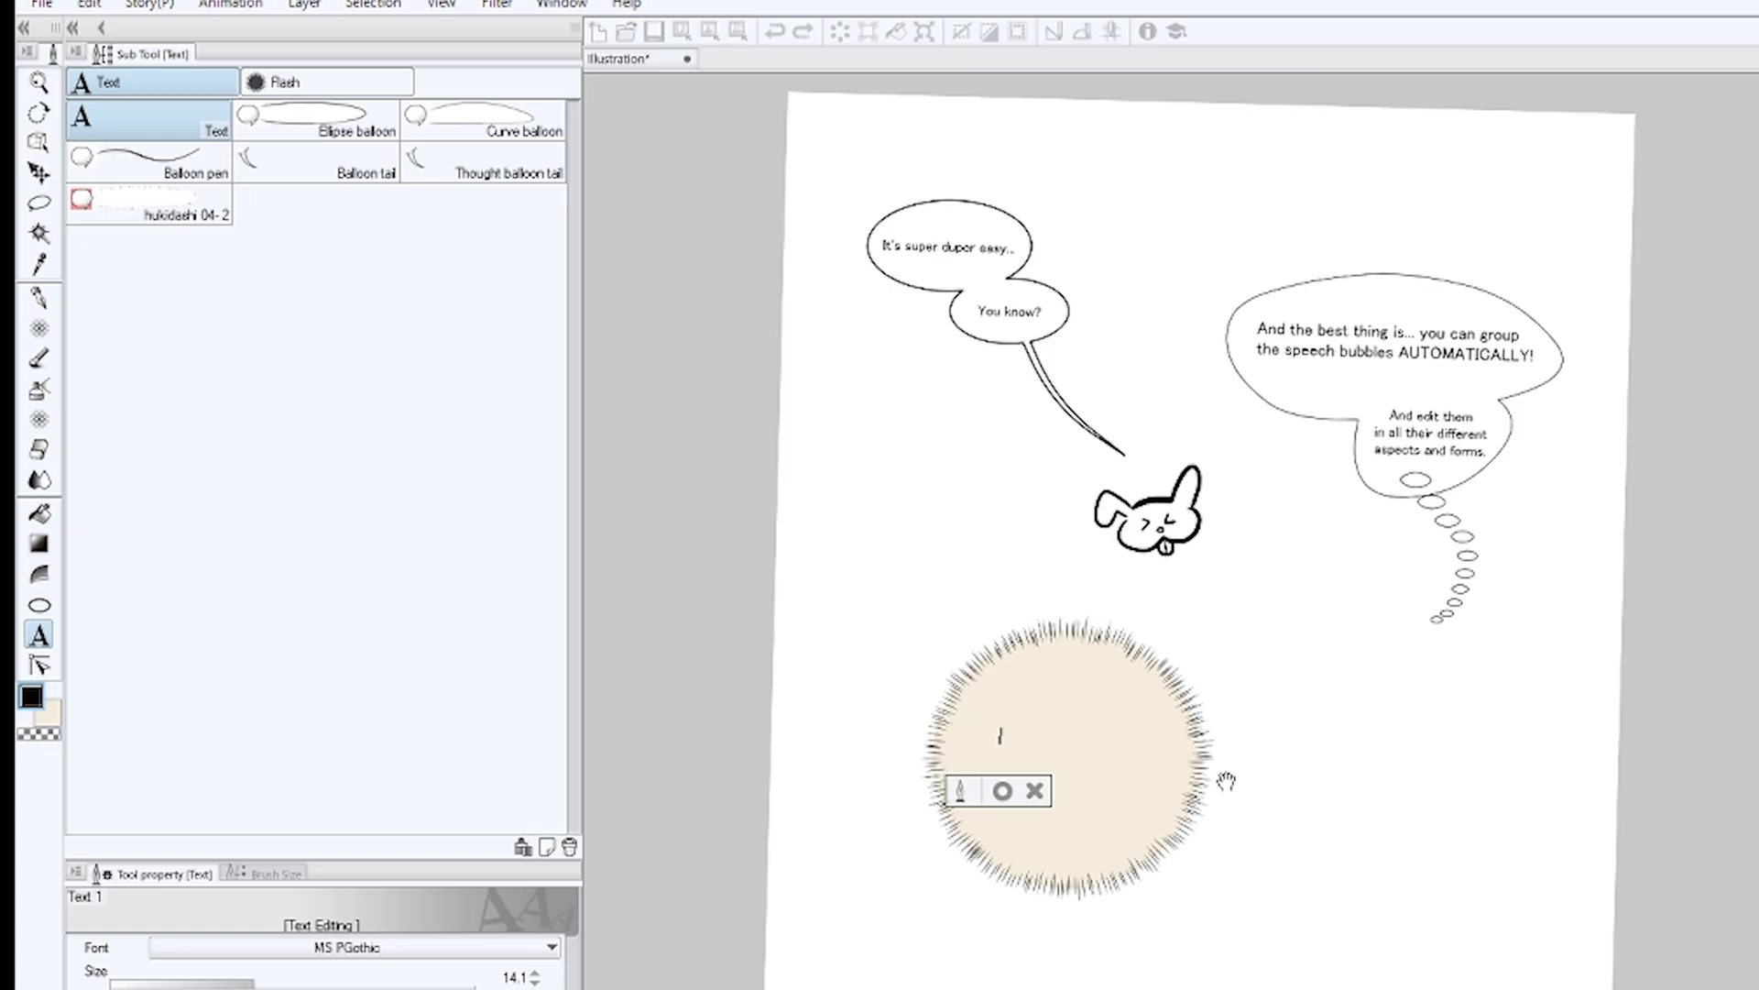
{"action": "type", "text": "Even get surprised ones like"}
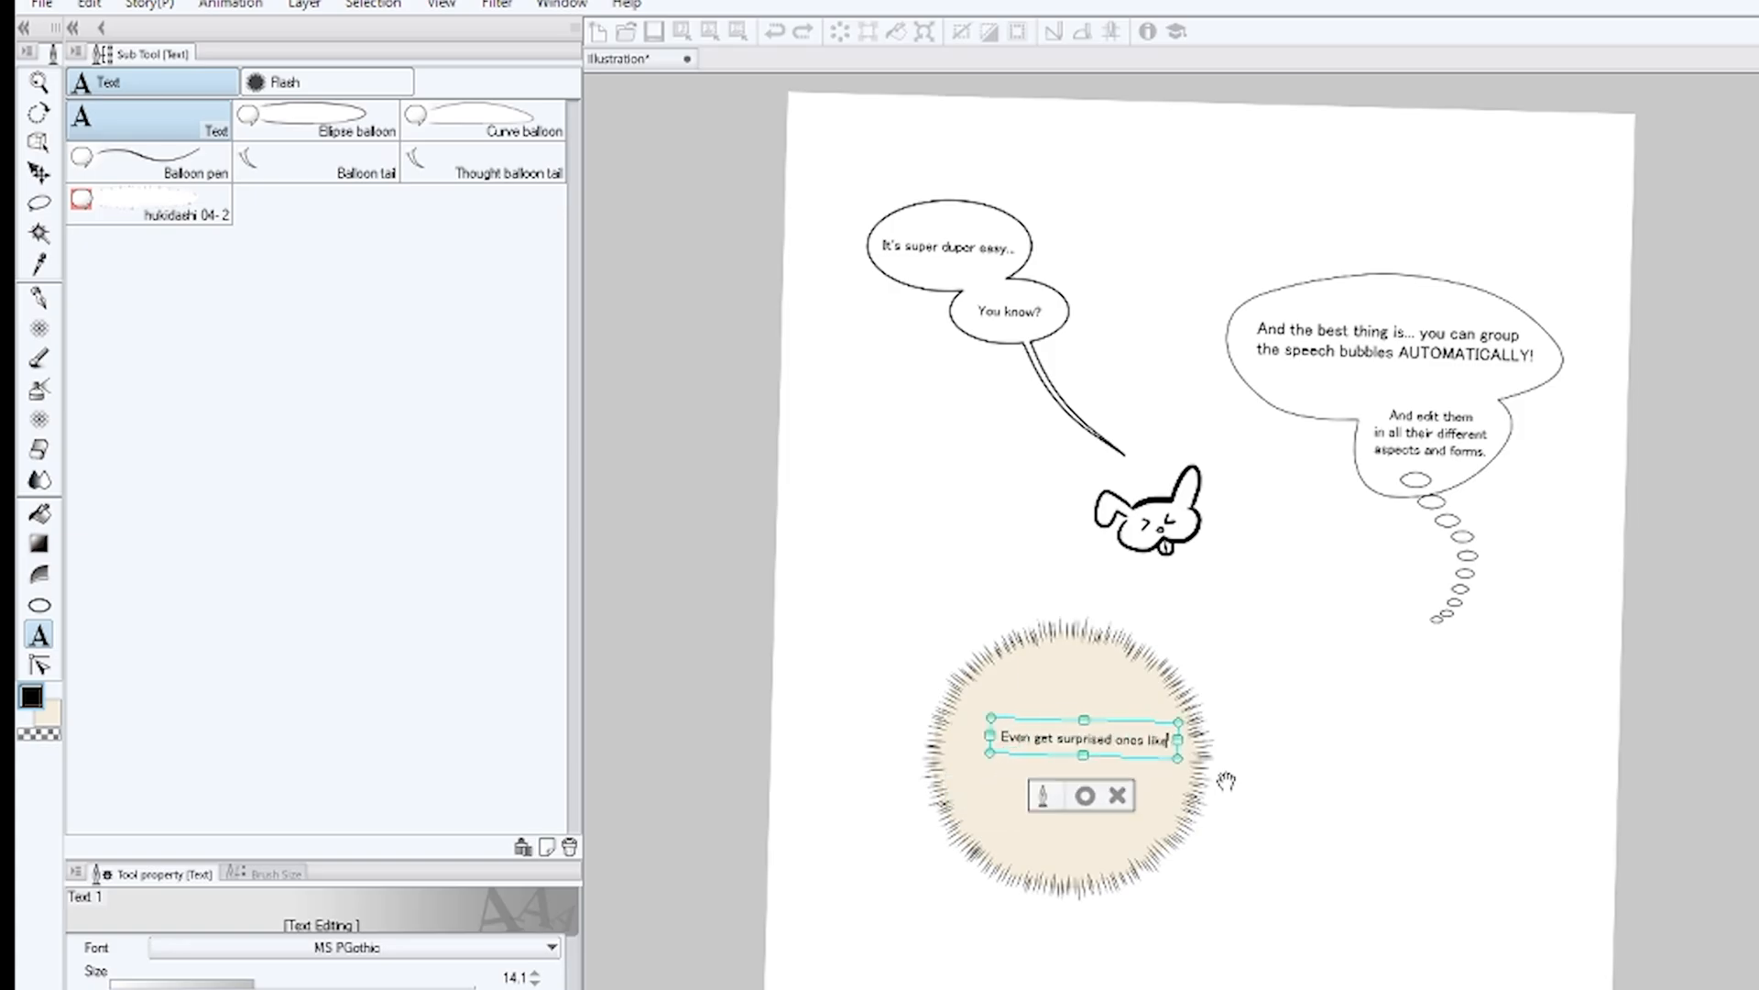
{"action": "type", "text": "this one here, or like"}
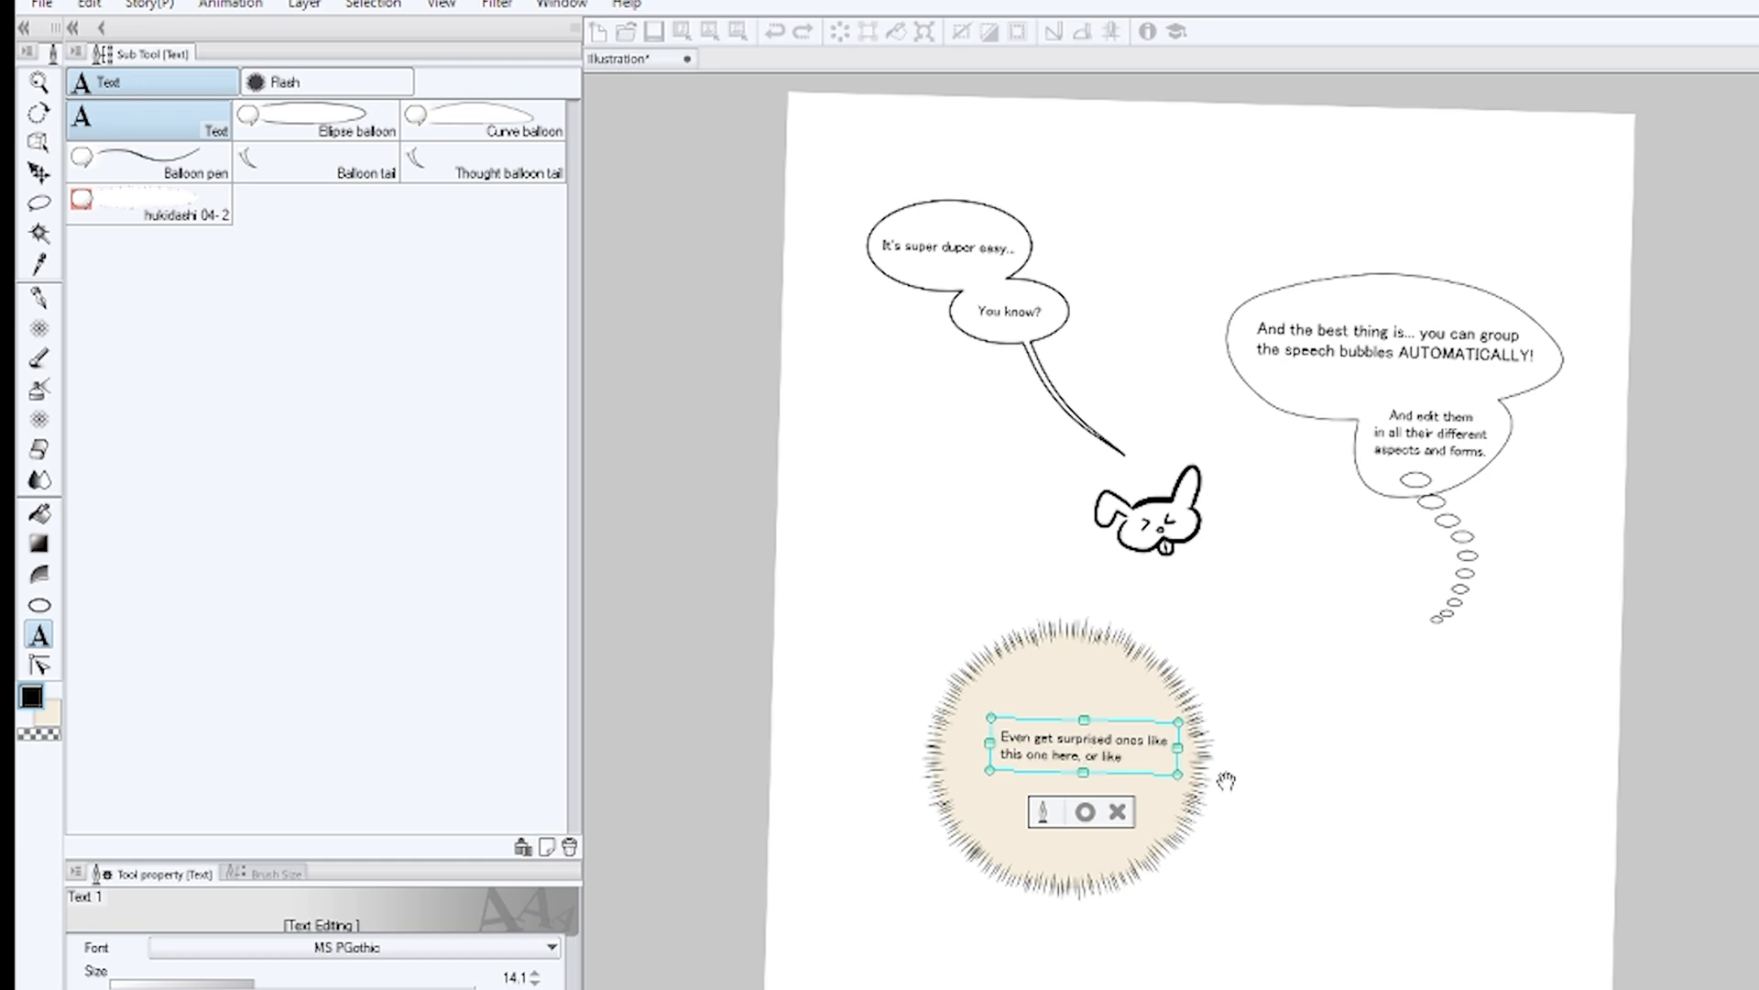
{"action": "type", "text": "some super delicate ones like..."}
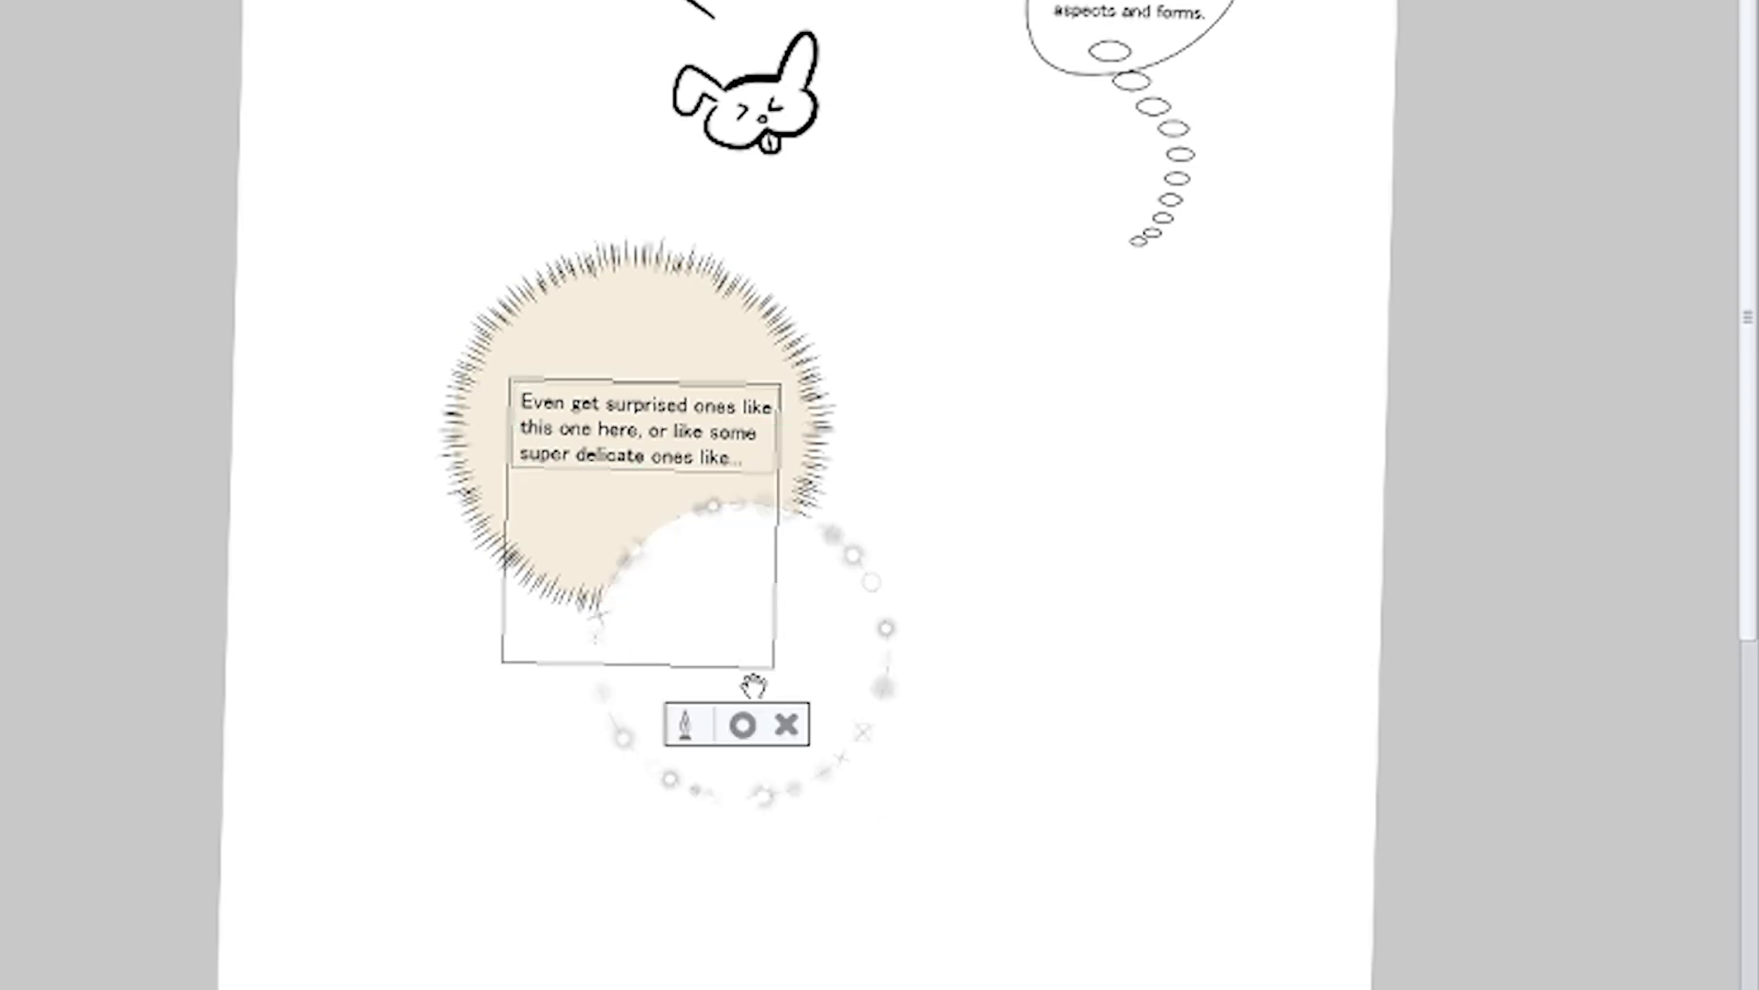
{"action": "type", "text": "THIS ONE HERE"}
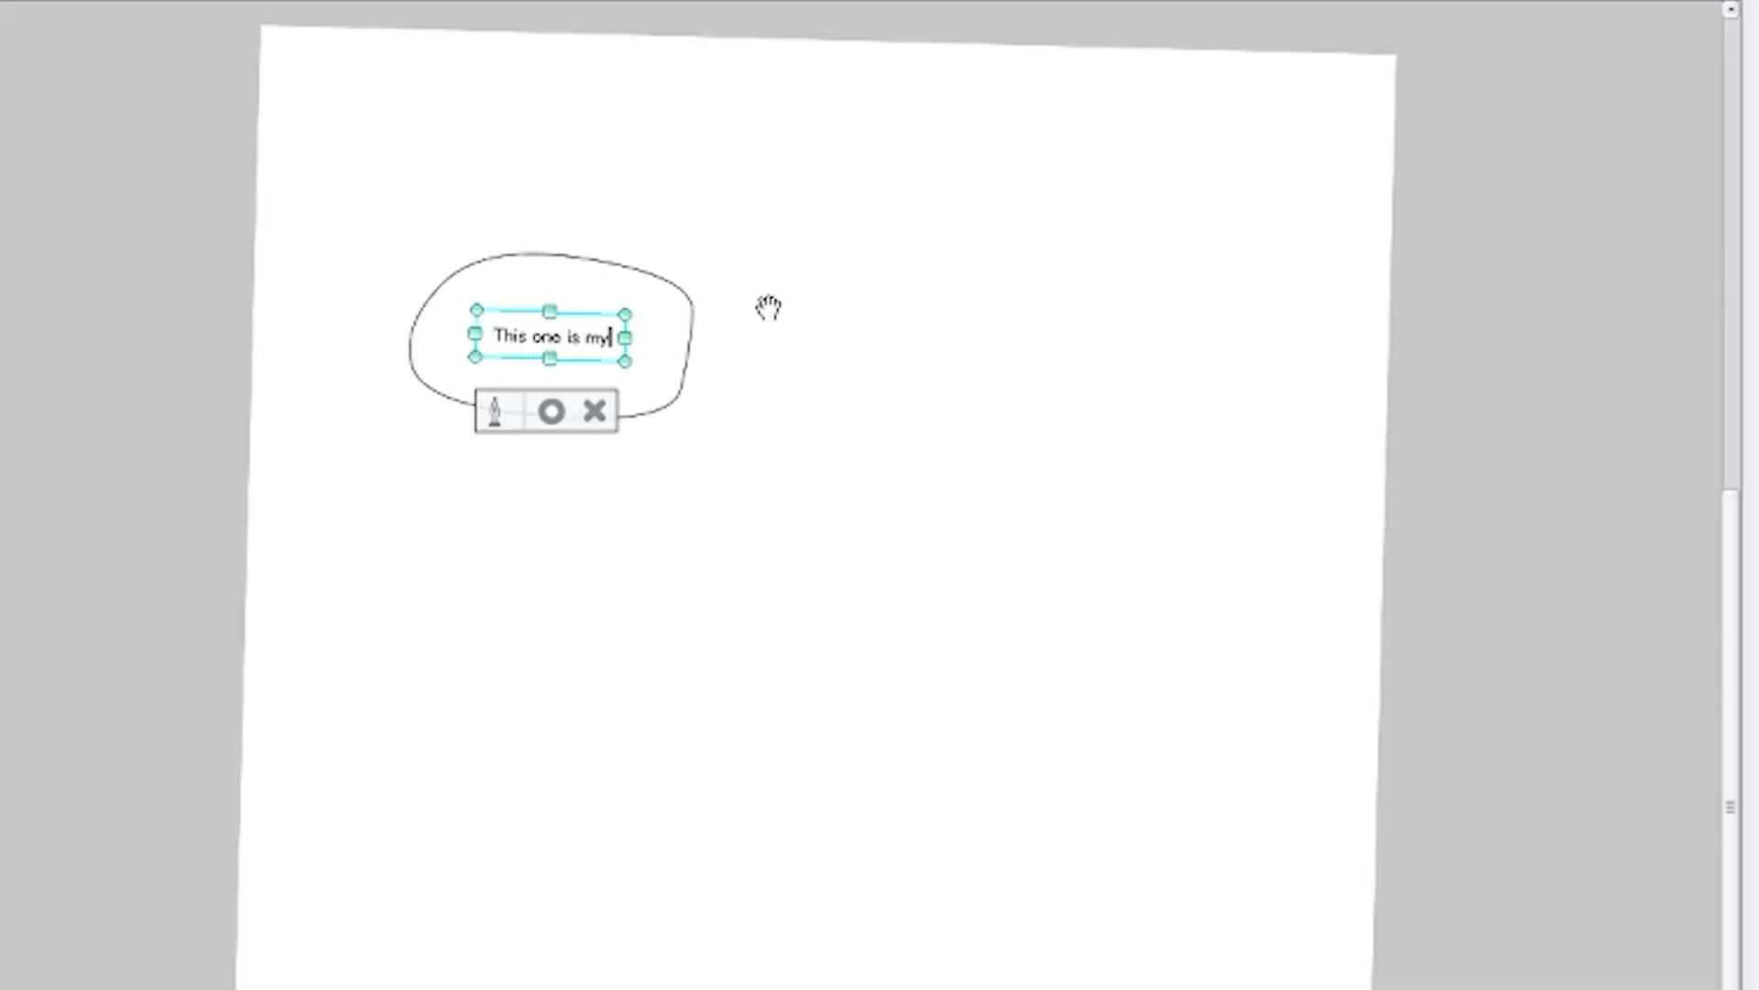
Finish 'This one is my favourite, though' and add a wavy balloon reading 'And you can get very creative'.
{"action": "type", "text": "favourite, though"}
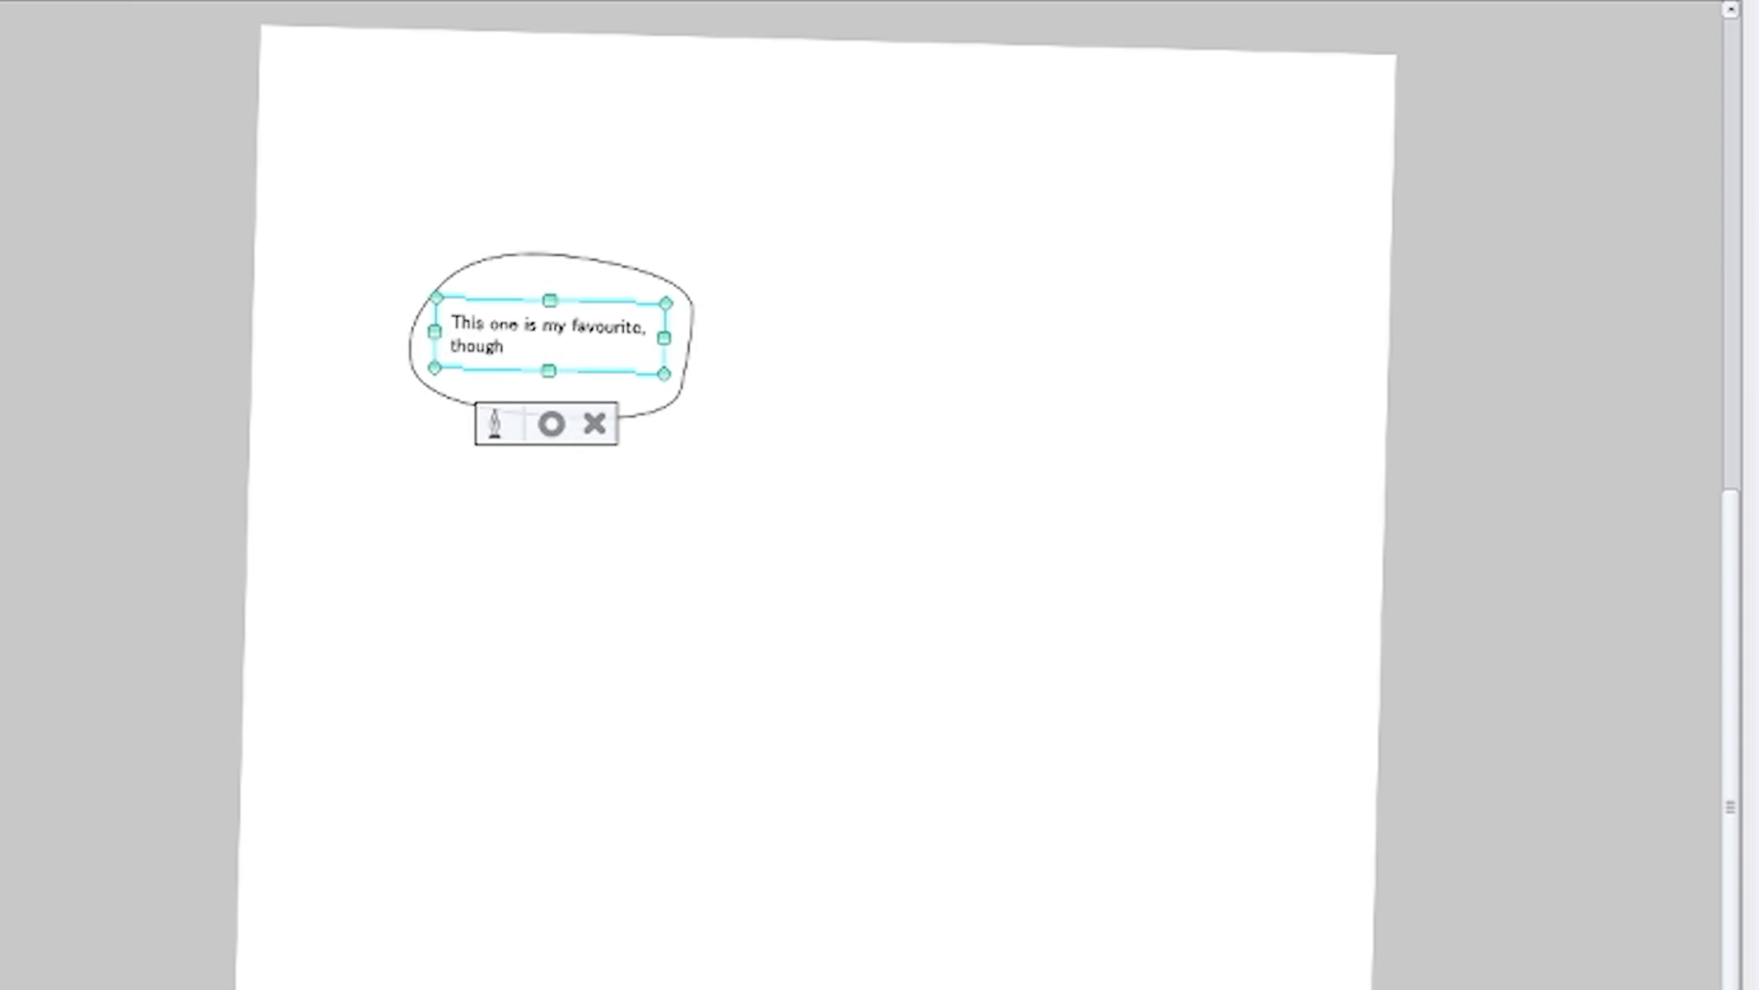
{"action": "left_click", "coordinate": [595, 423]}
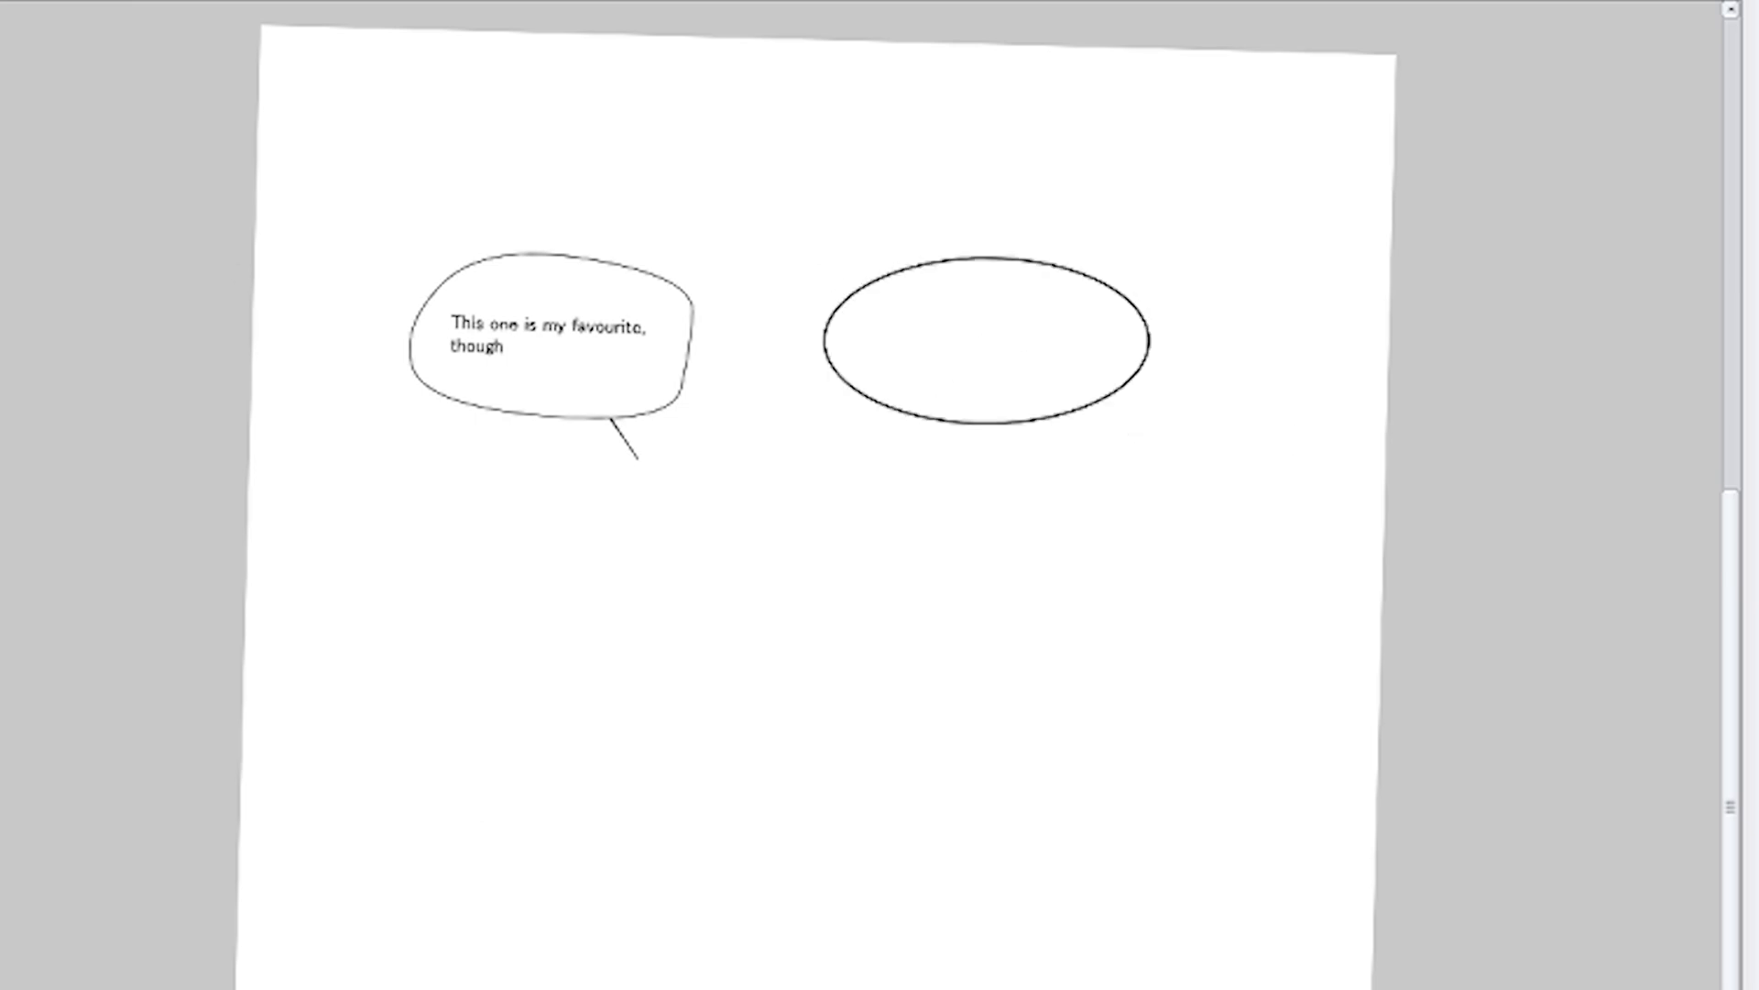
{"action": "type", "text": "And you cn get very creative"}
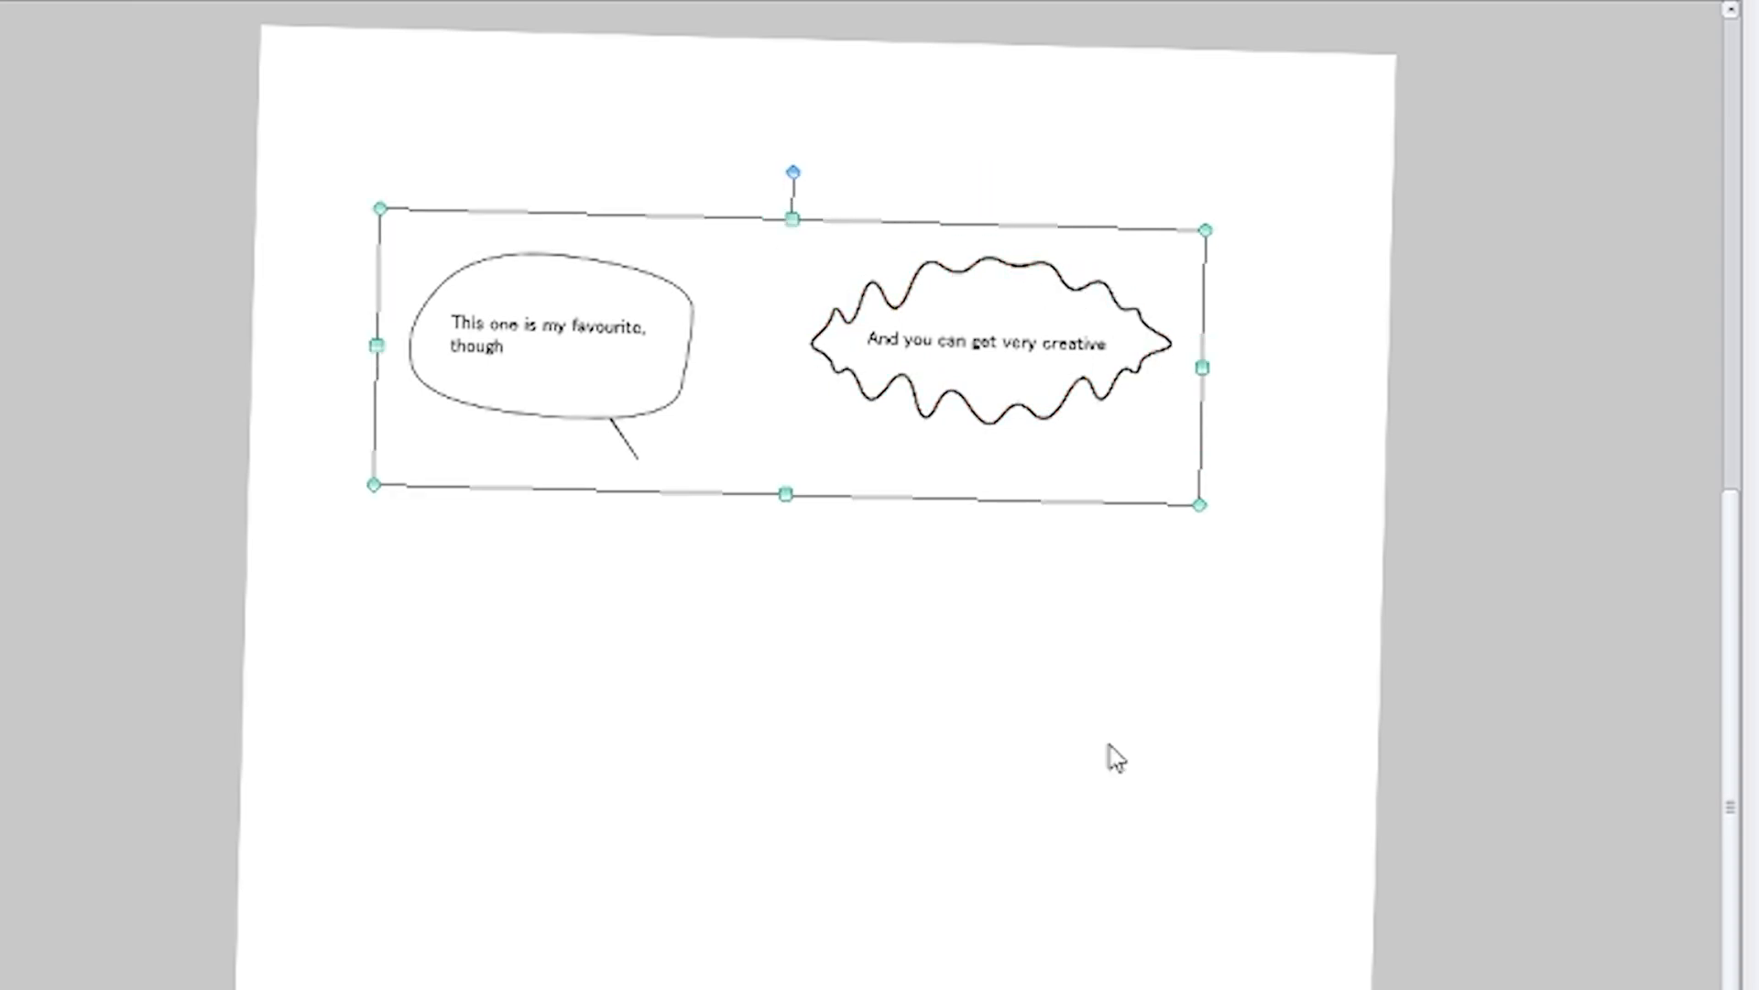
Add the line 'sometimes tails are touch and go haha' and drag a tail down from the balloon.
{"action": "left_click", "coordinate": [1115, 757]}
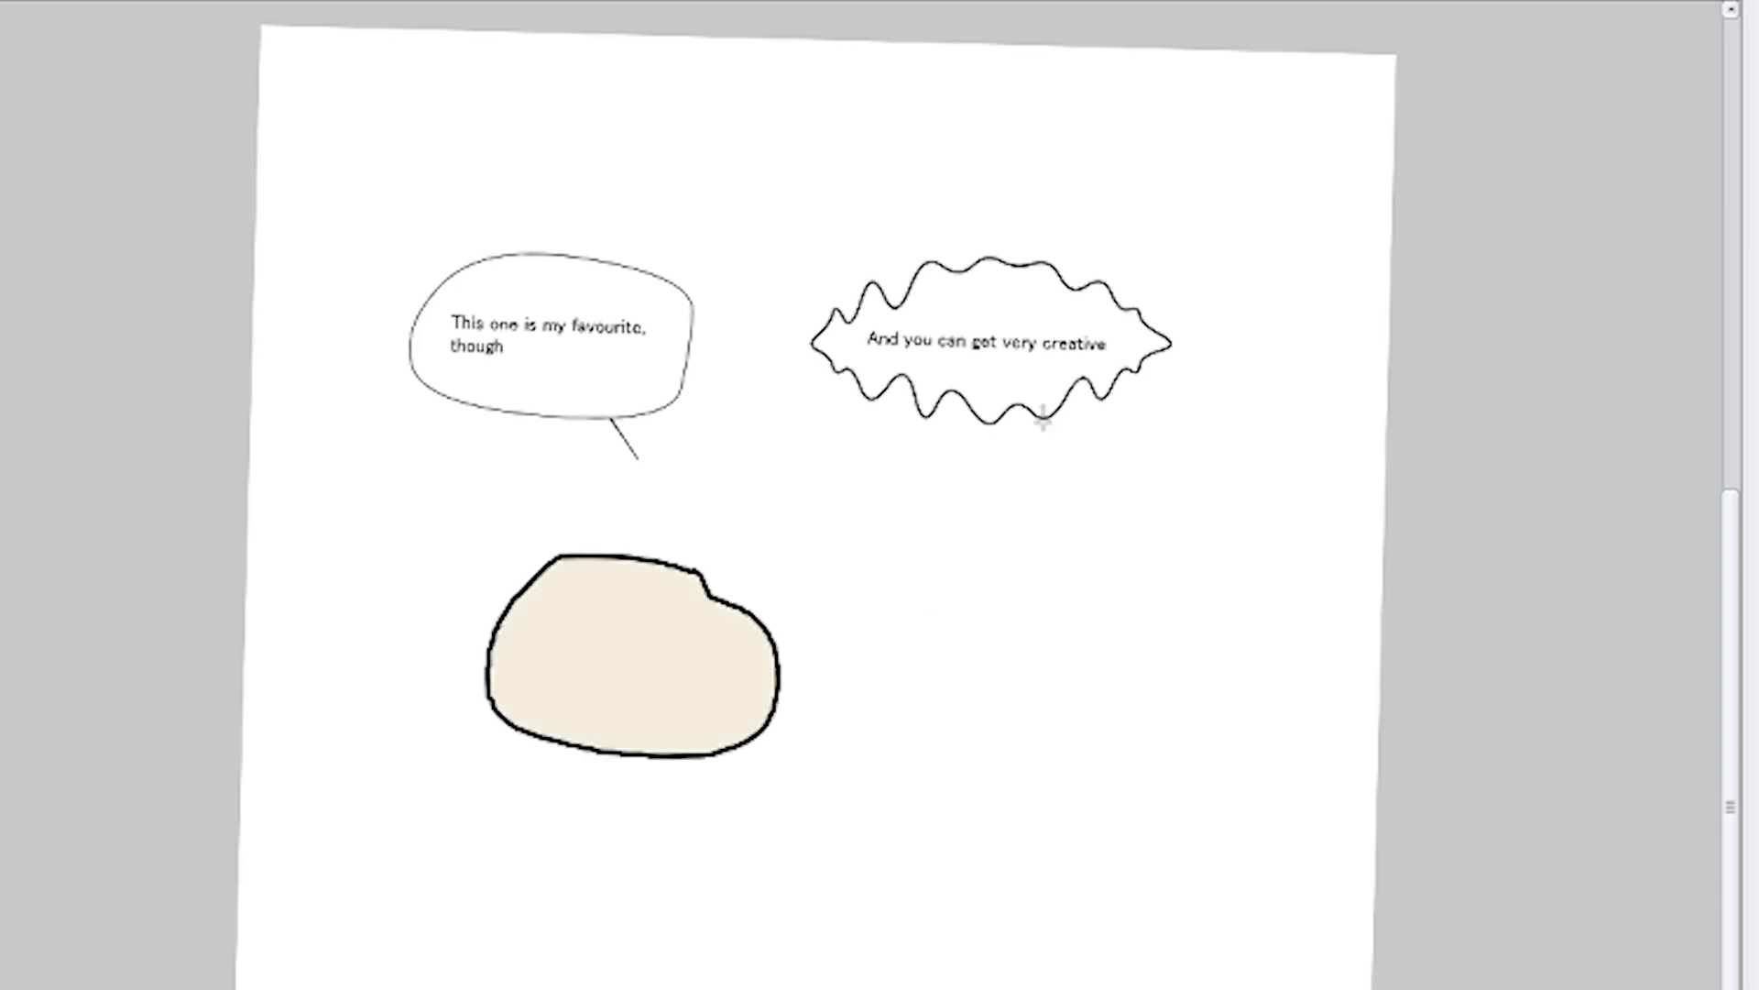
{"action": "type", "text": "sometimes tails are touch and go haha"}
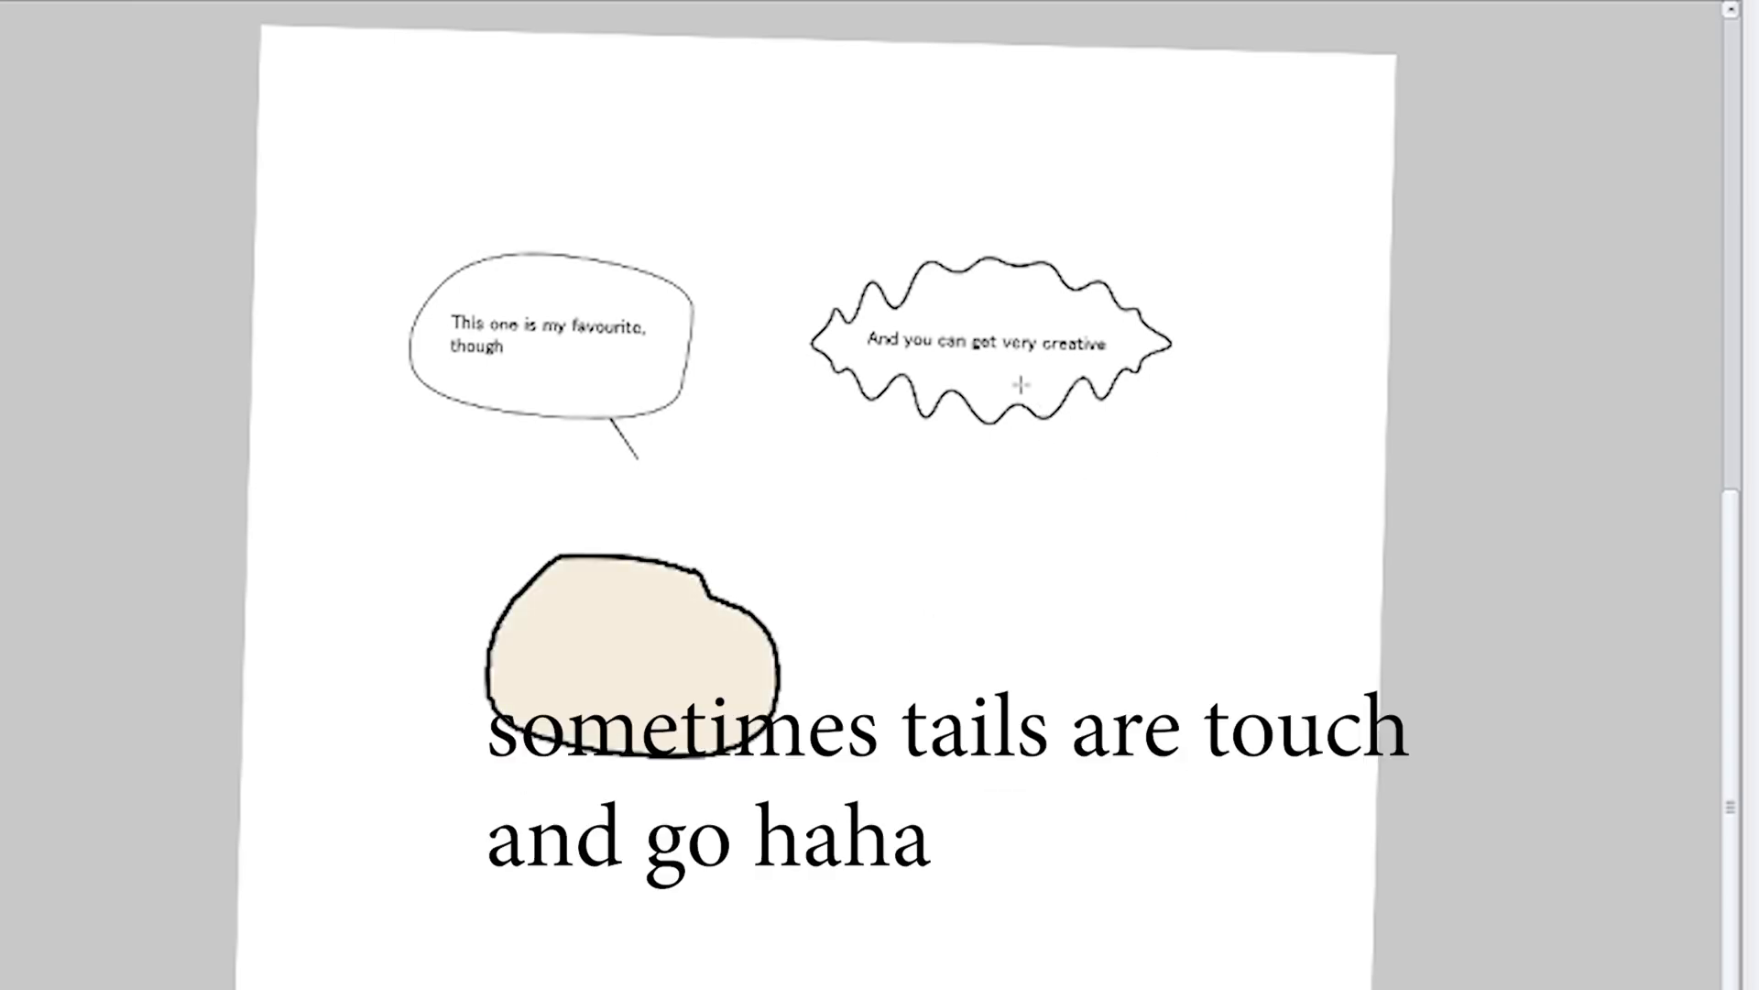
{"action": "left_click_drag", "start_coordinate": [1043, 403], "coordinate": [1049, 561]}
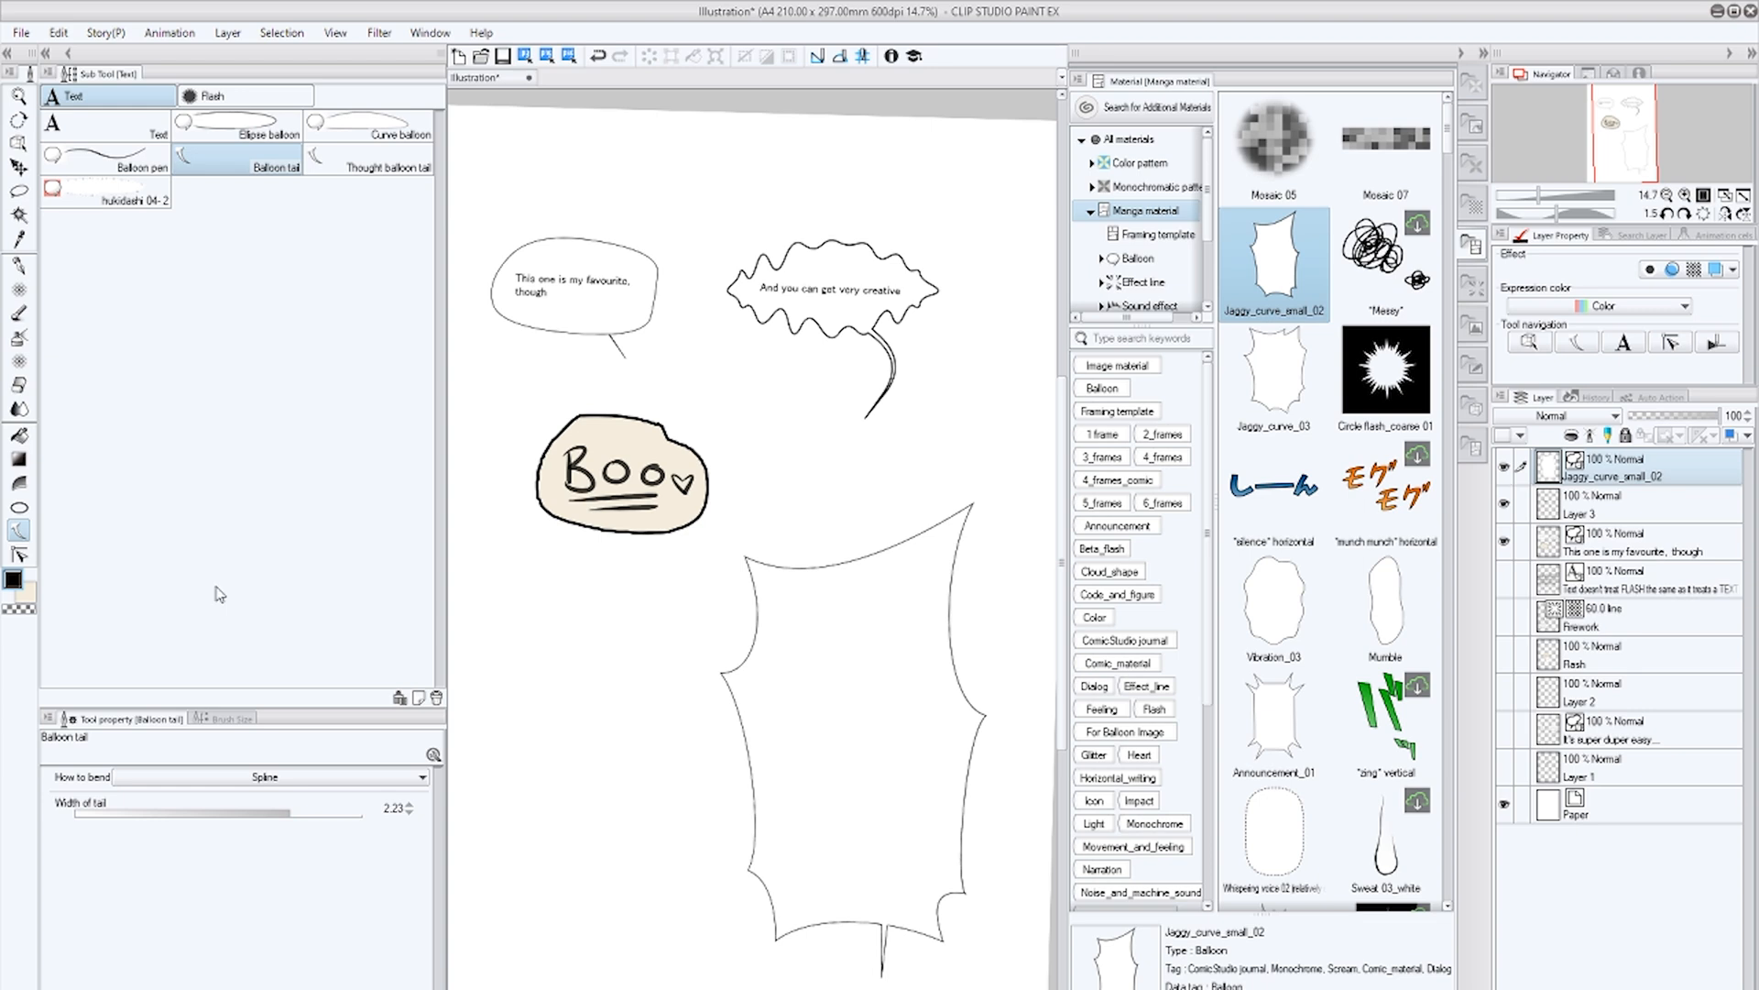
{"action": "mouse_move", "coordinate": [205, 442]}
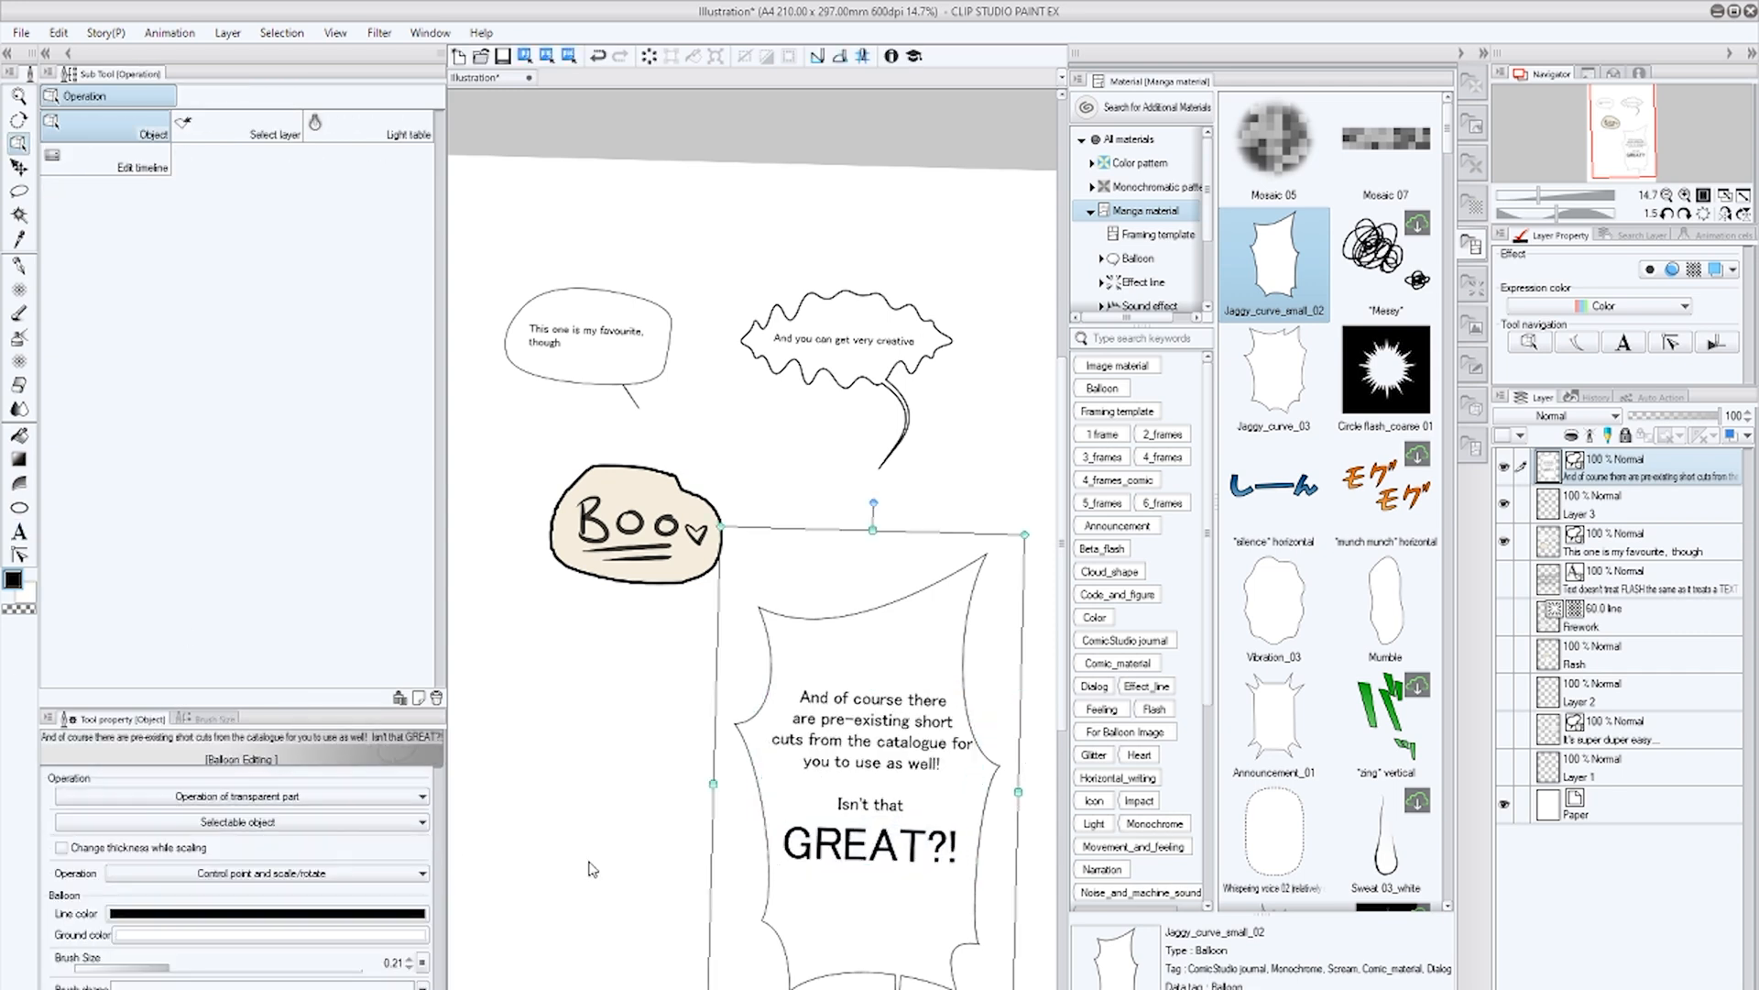
Add the Mumble catalogue balloon with 'It's my favourite program for adding any speech...'.
{"action": "left_click", "coordinate": [1385, 601]}
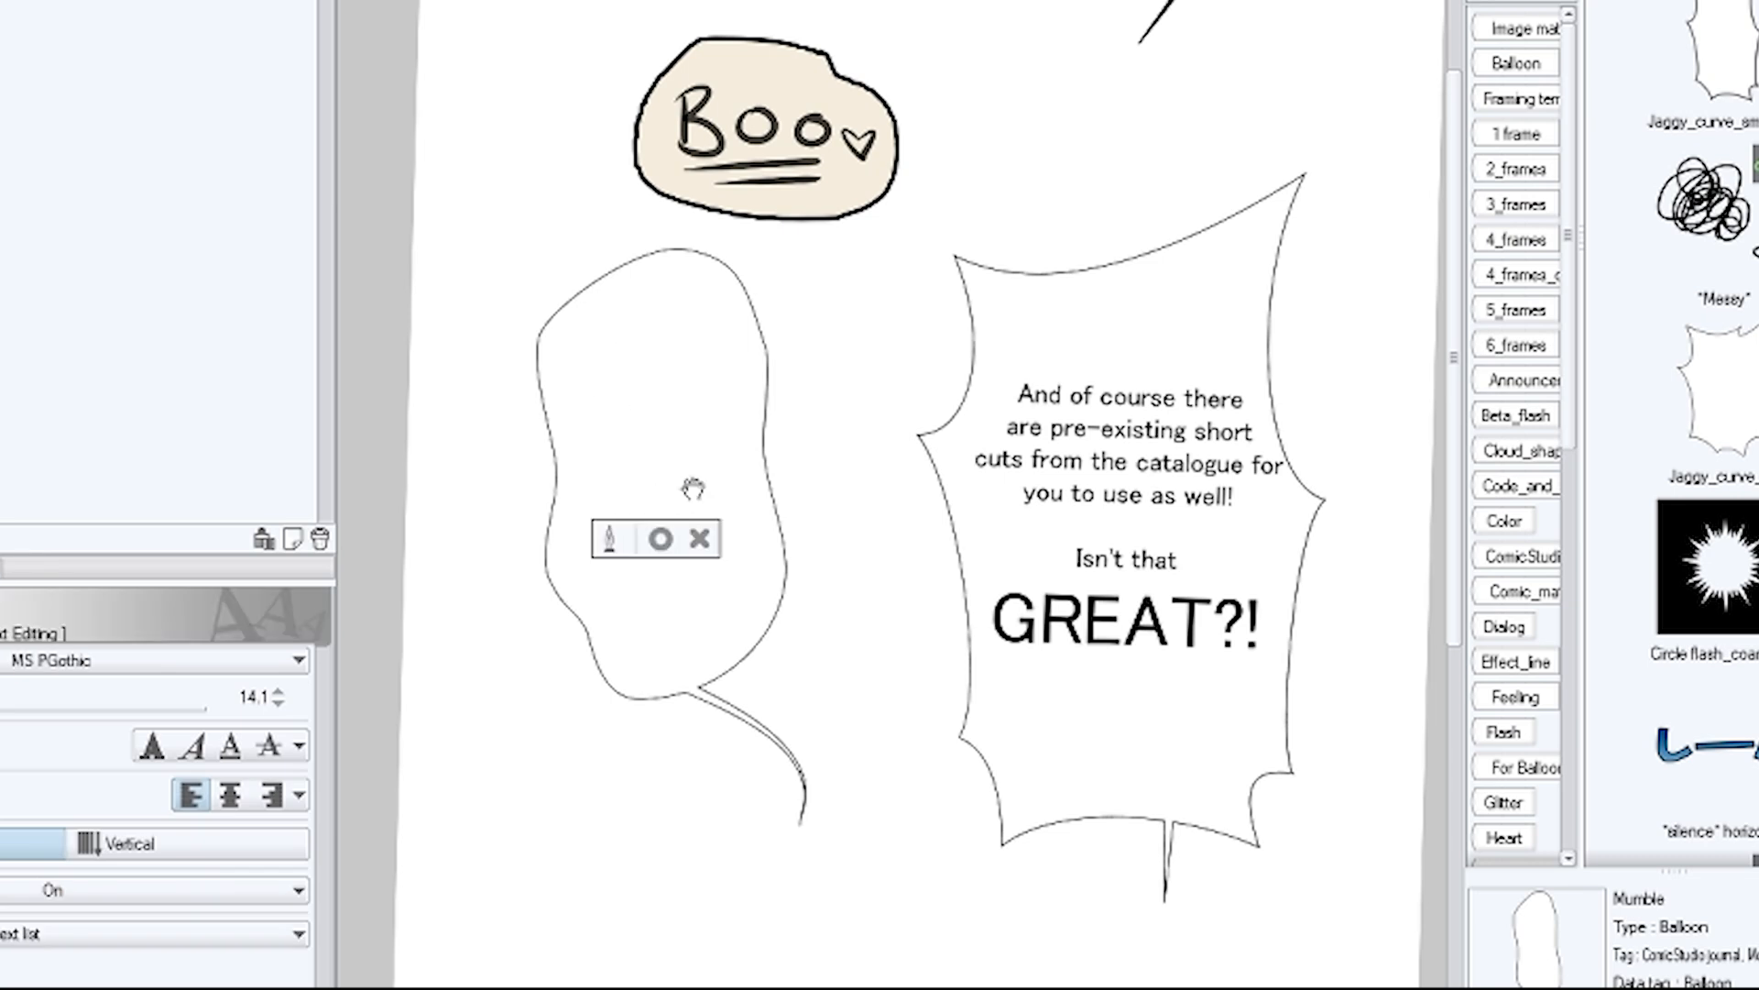
{"action": "type", "text": "It's my favourite program for adding any speech bubbles into a comic."}
{"action": "type", "text": "But don't tell"}
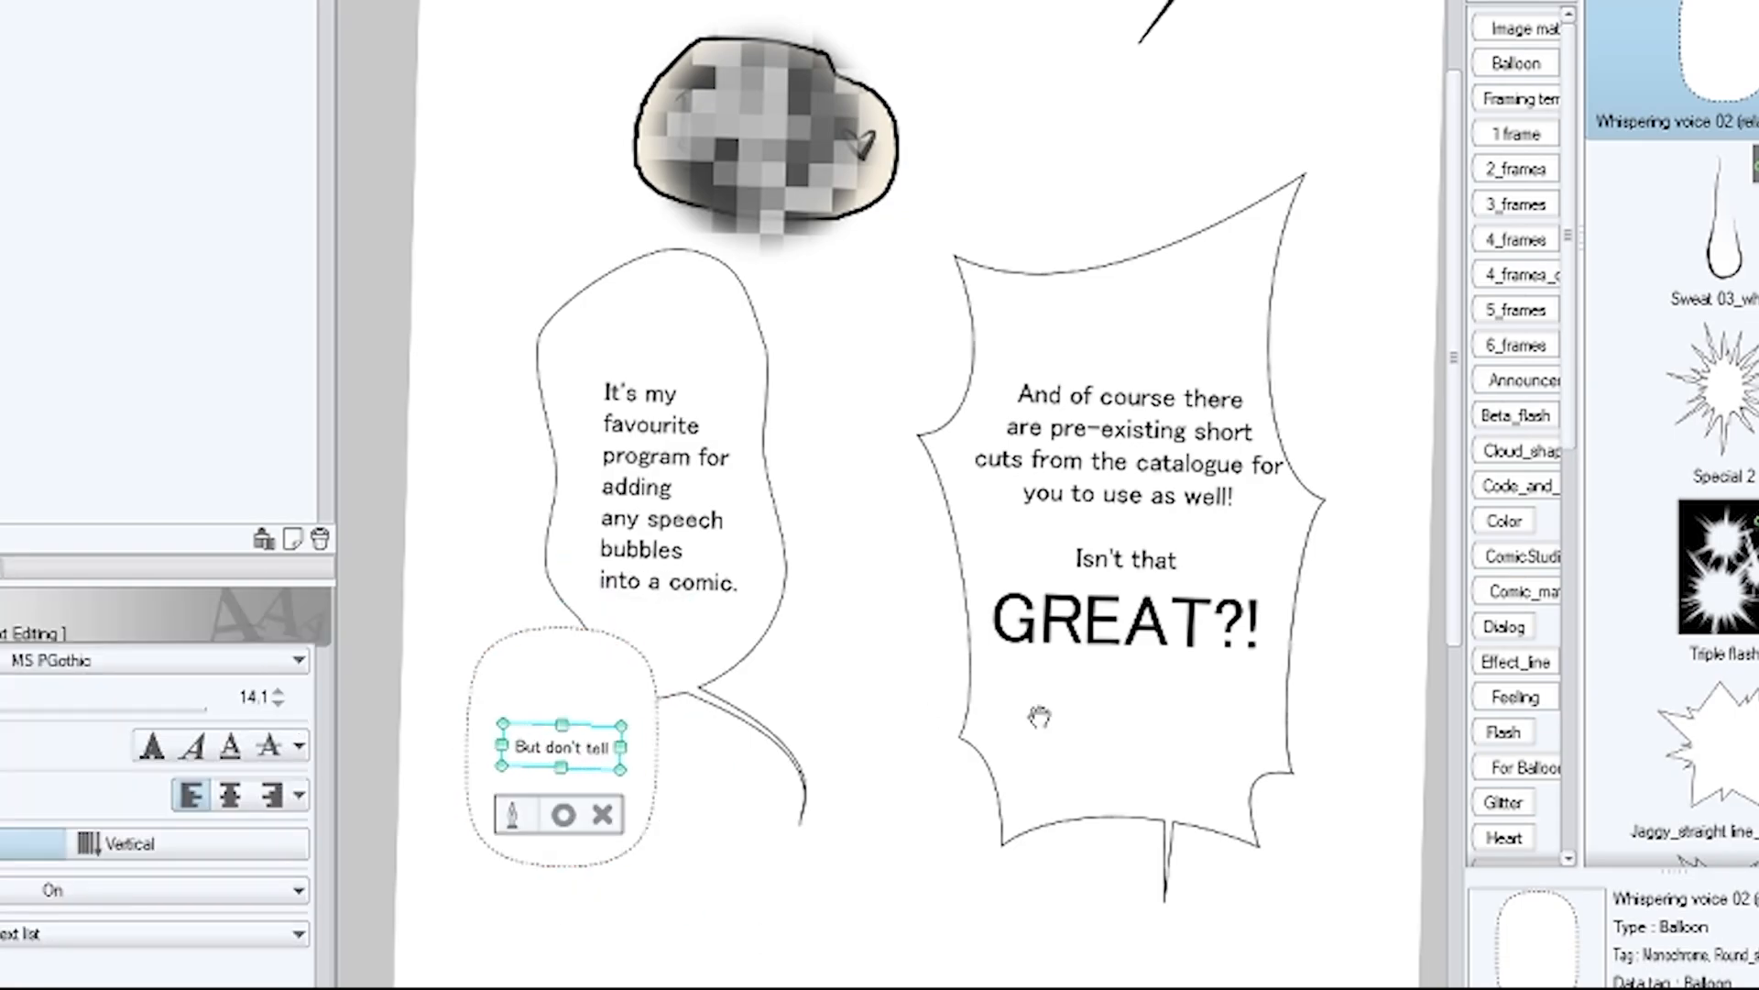
Add the small whispering balloon ending 'photoshop on me'.
{"action": "type", "text": "photoshop on me"}
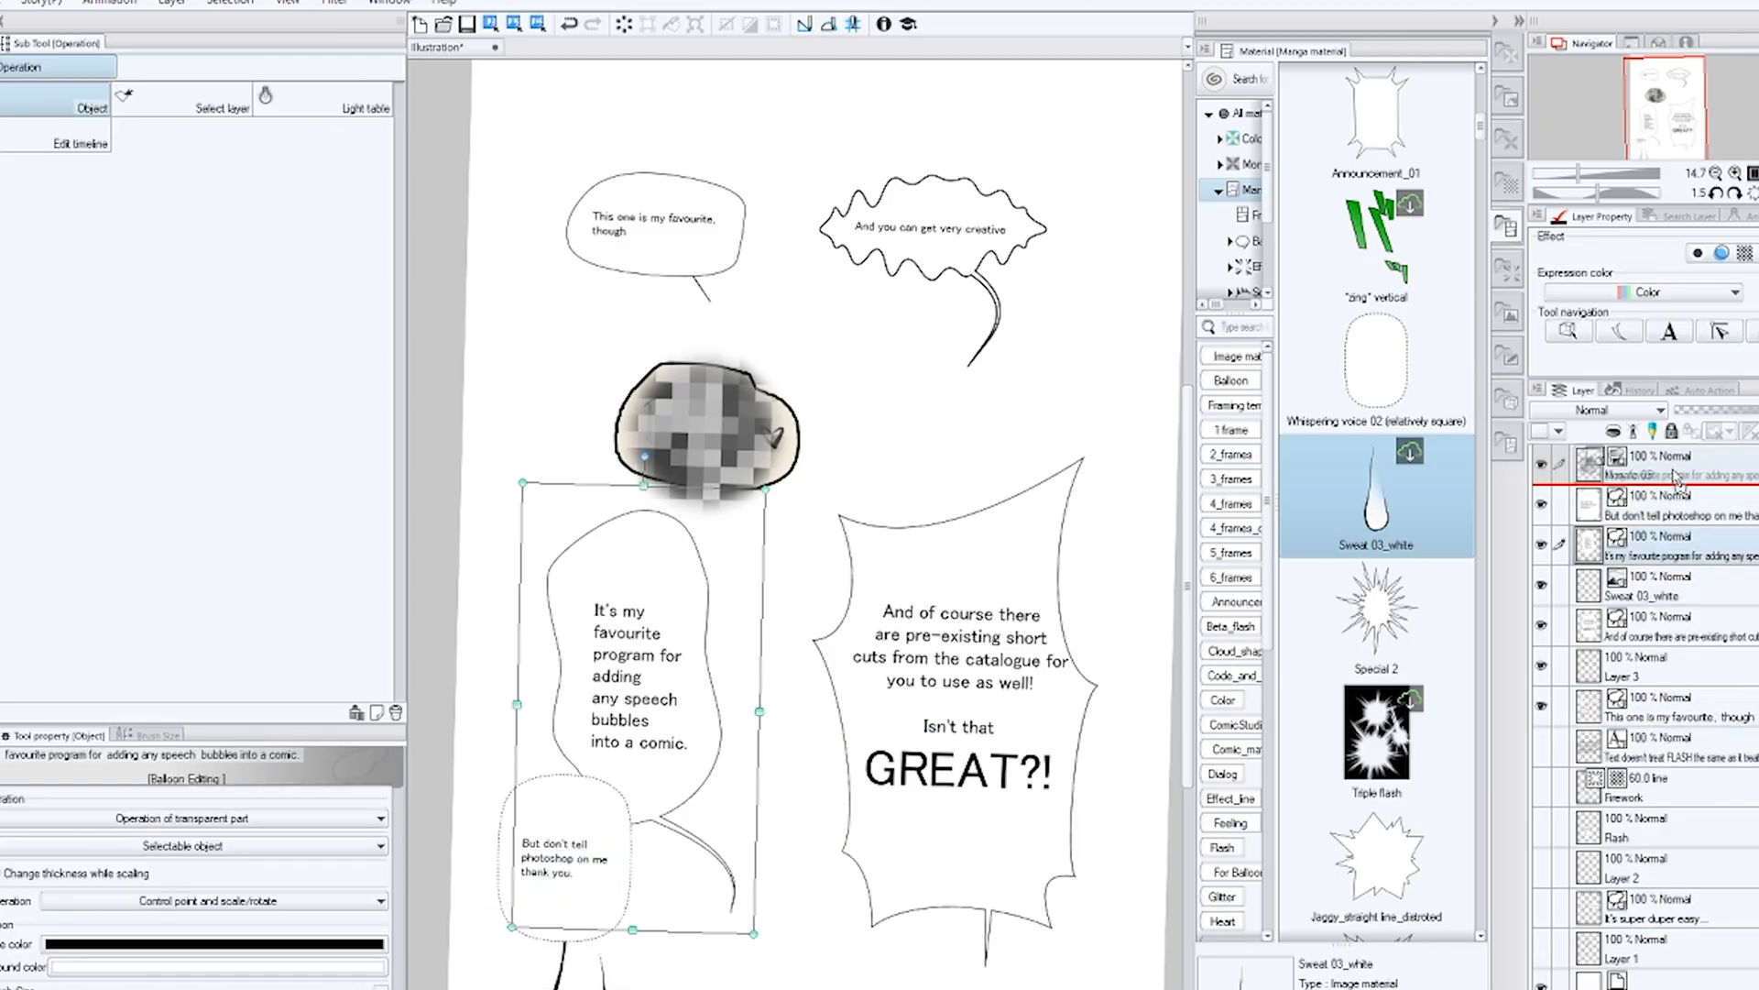
{"action": "left_click", "coordinate": [1650, 594]}
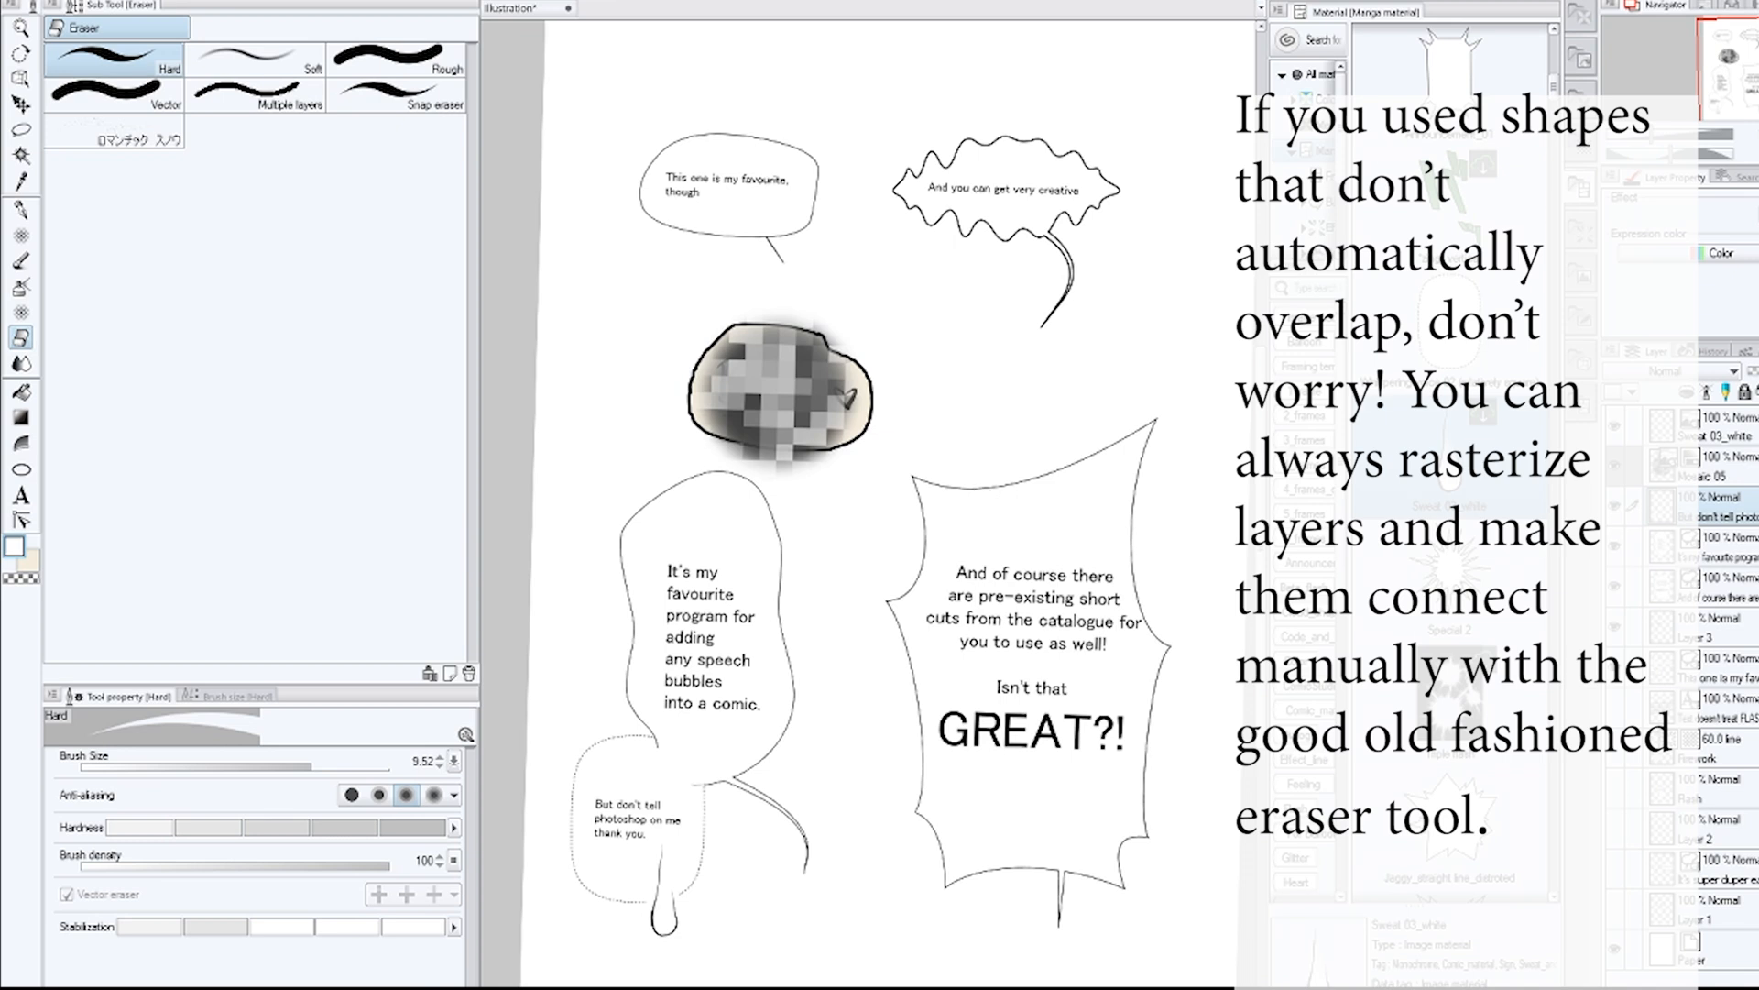
{"action": "left_click", "coordinate": [681, 775]}
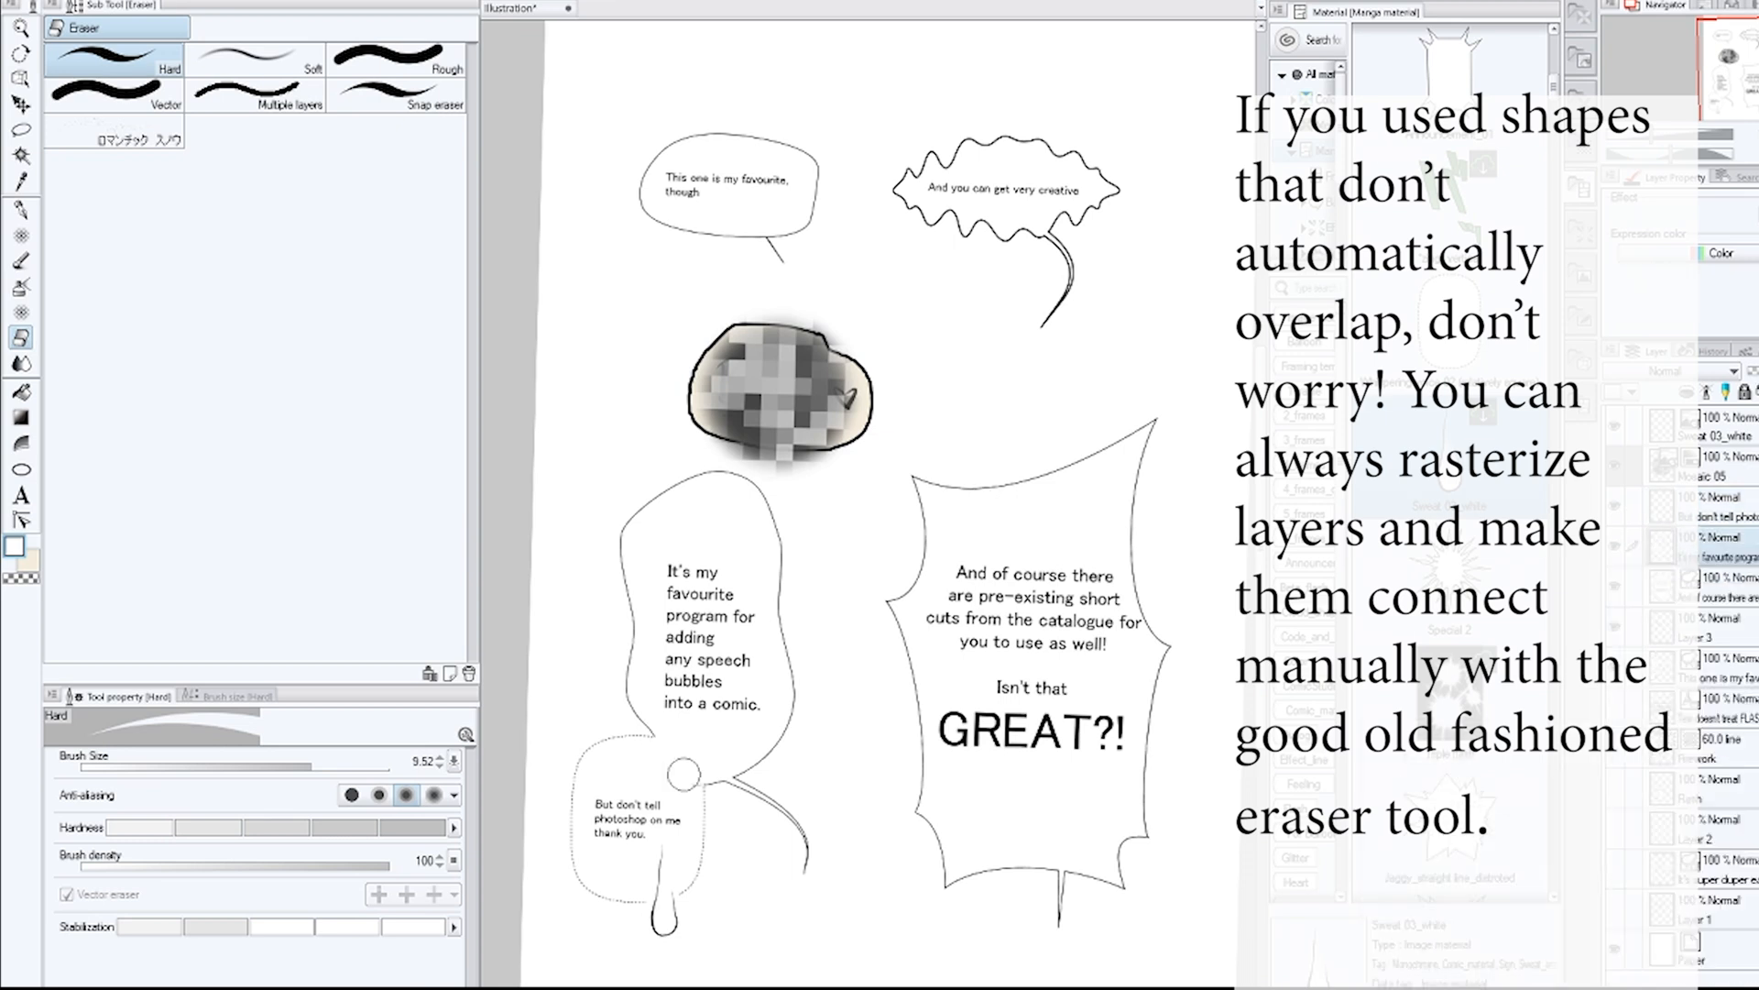
{"action": "mouse_move", "coordinate": [1215, 552]}
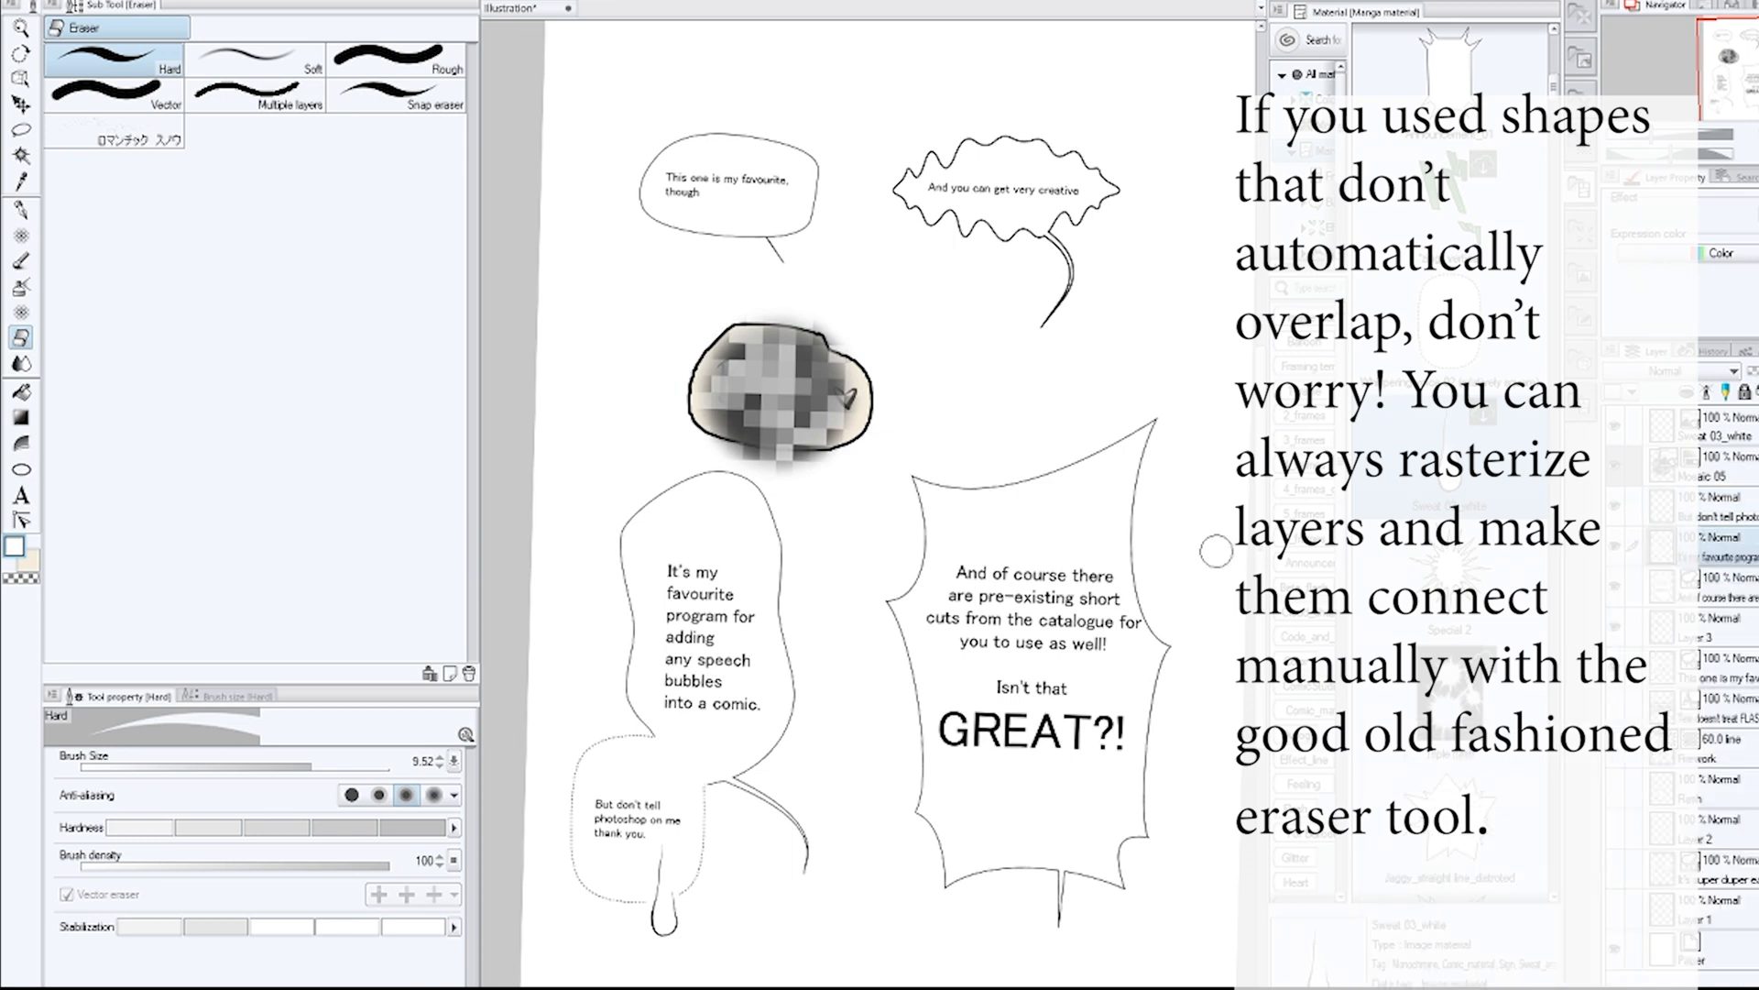